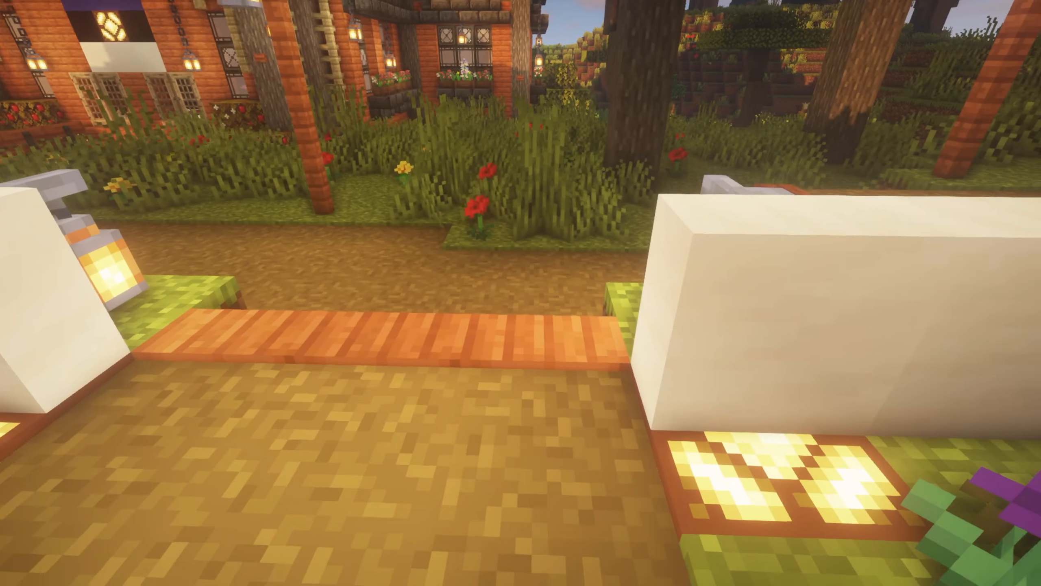
mouse_move(521, 292)
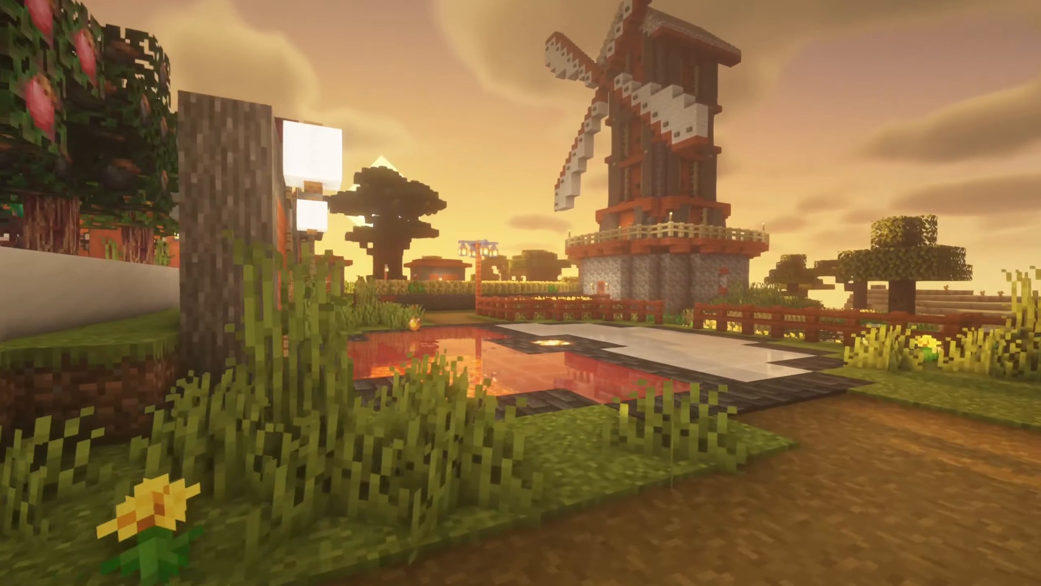
mouse_move(520, 293)
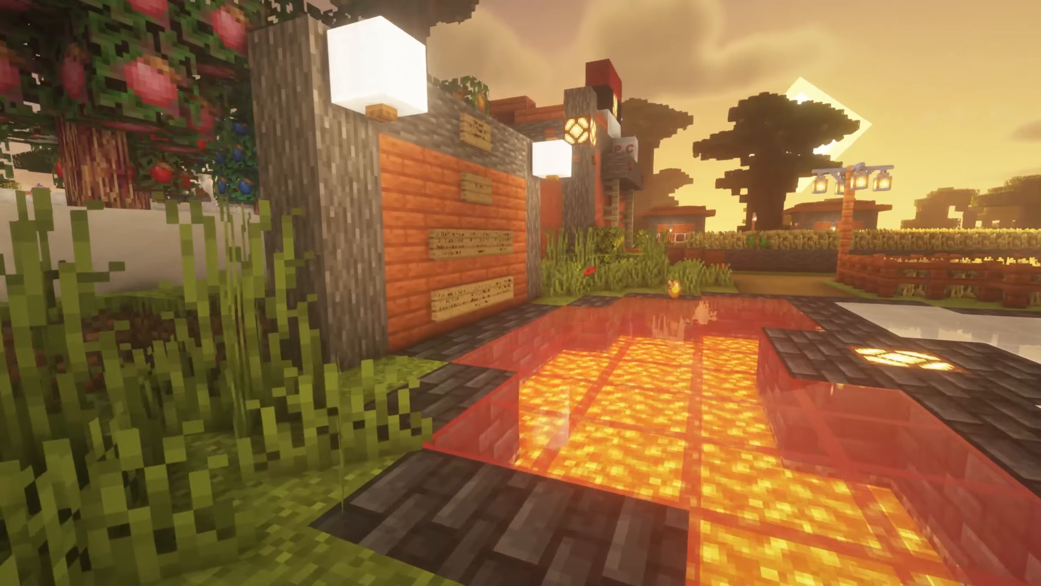
mouse_move(521, 293)
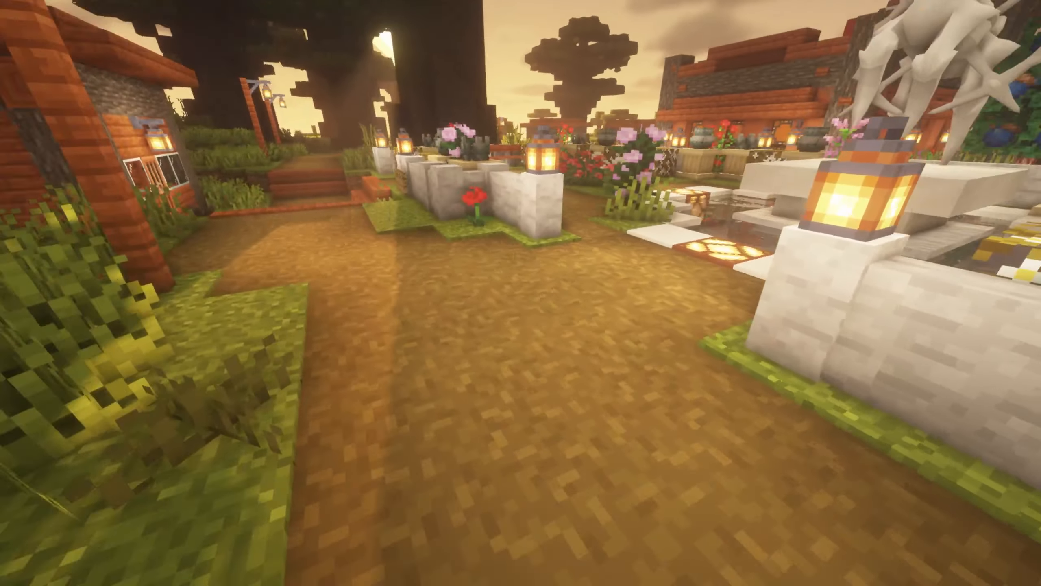
mouse_move(521, 293)
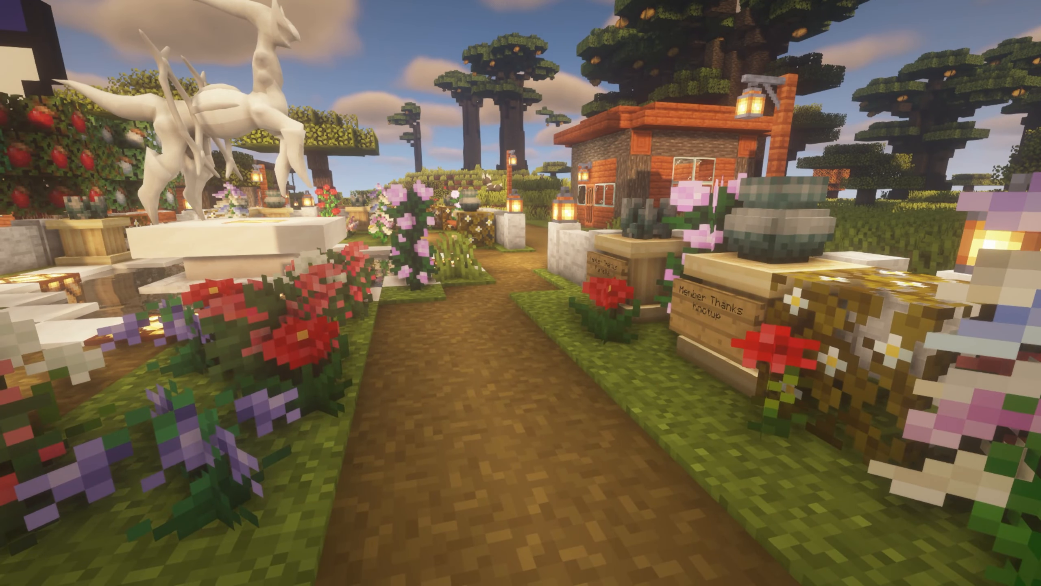
mouse_move(520, 293)
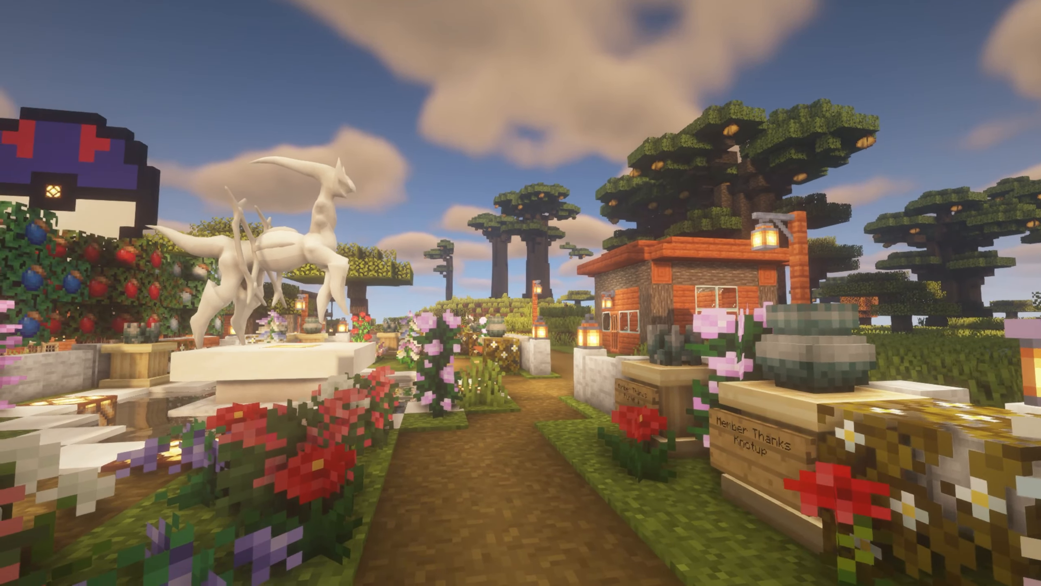
mouse_move(521, 292)
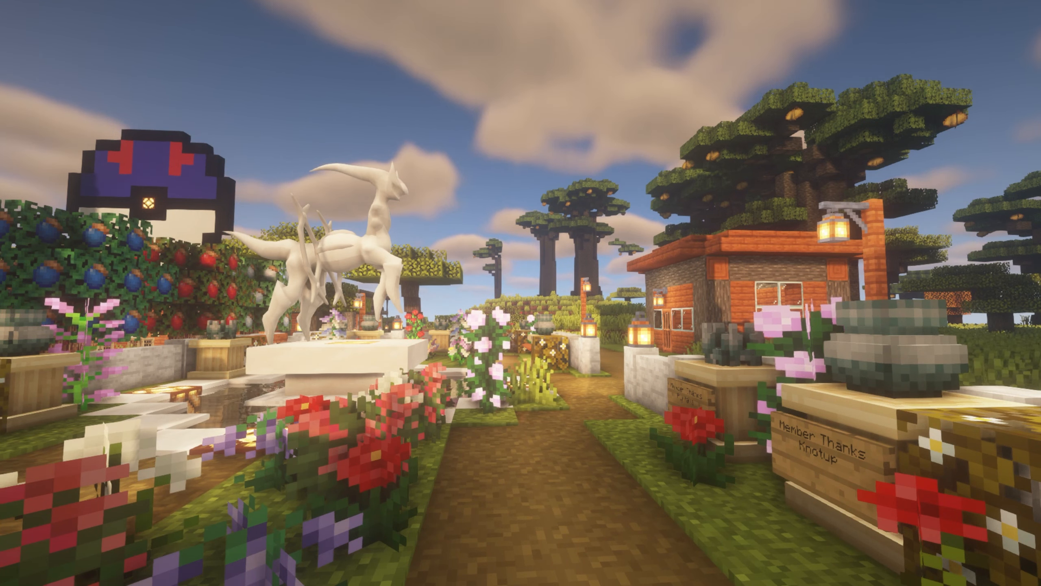
mouse_move(521, 293)
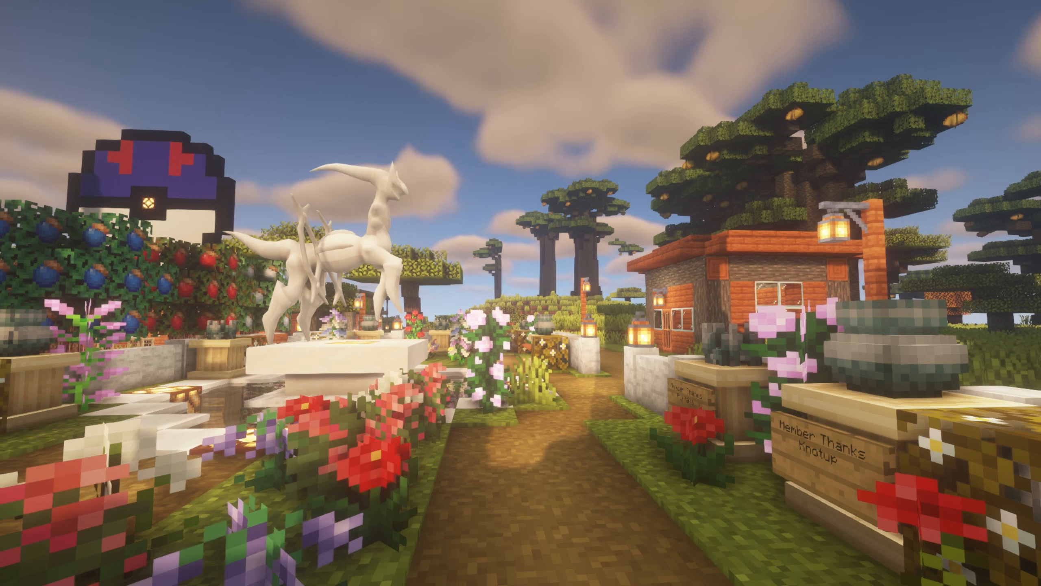
mouse_move(521, 292)
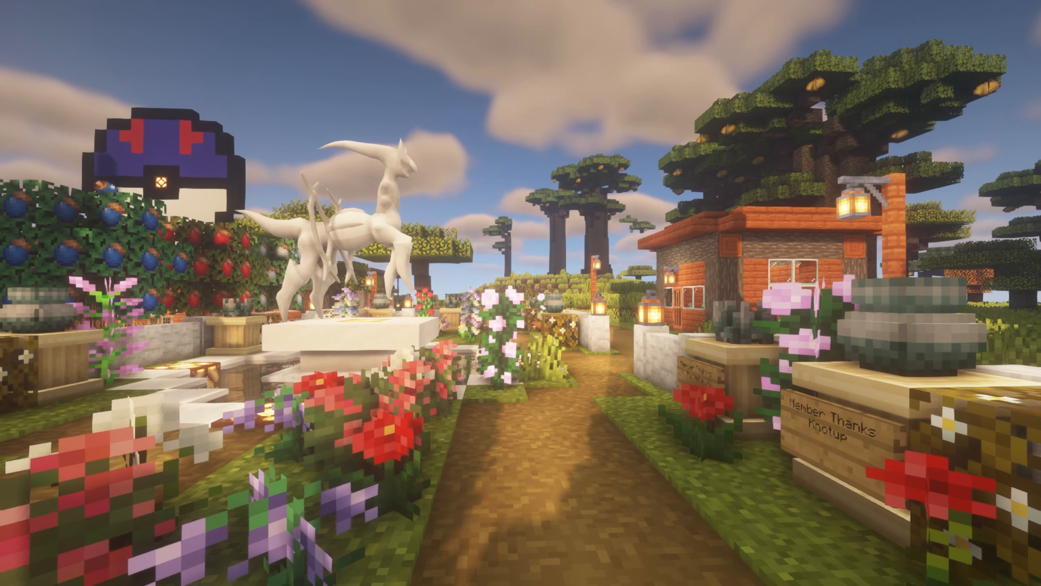
mouse_move(520, 293)
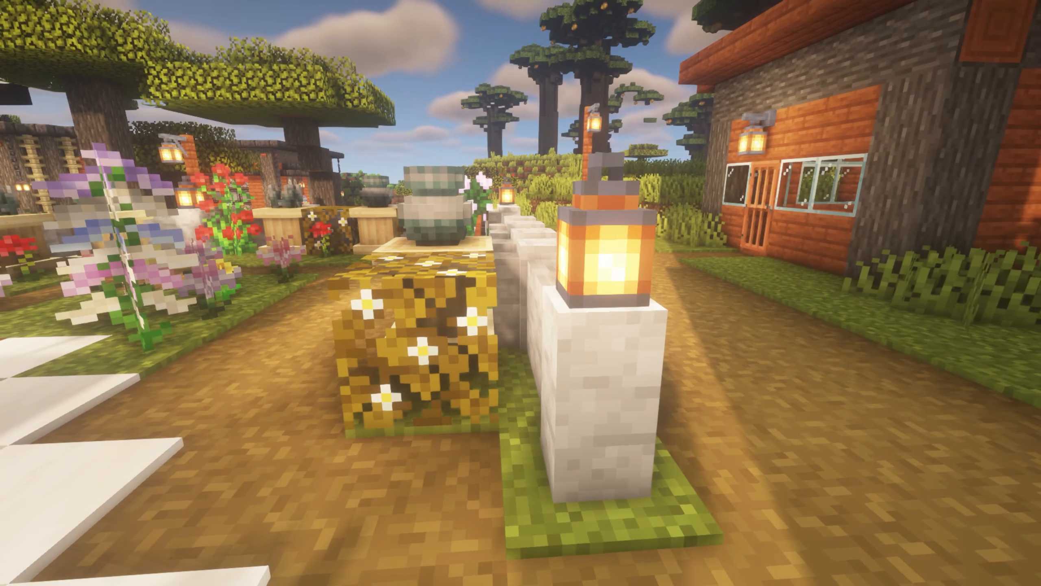
mouse_move(521, 293)
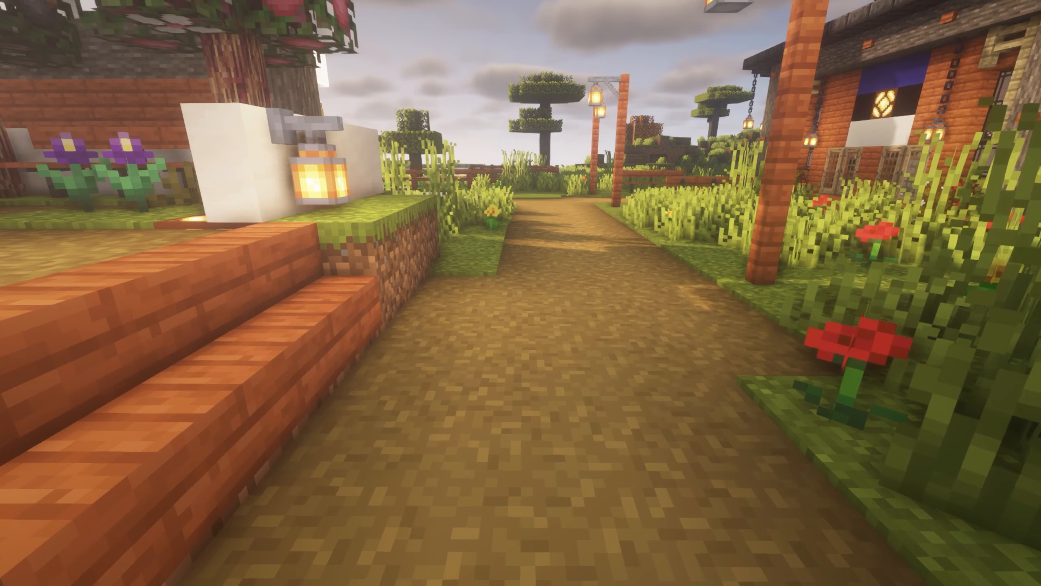
Leave the Pixelmon world with Esc to get back to the multiplayer server list.
key(Escape)
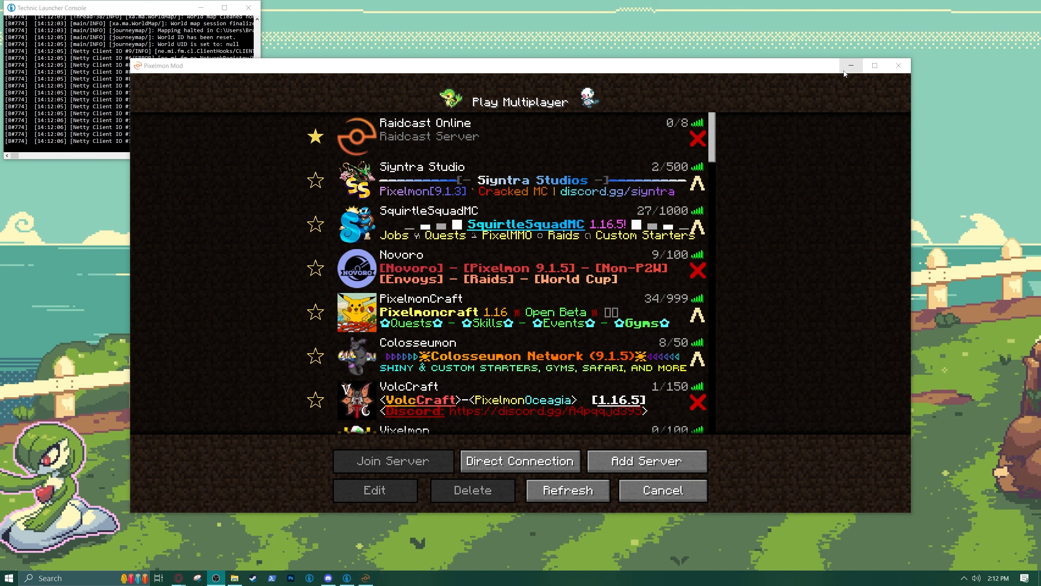
mouse_move(850, 65)
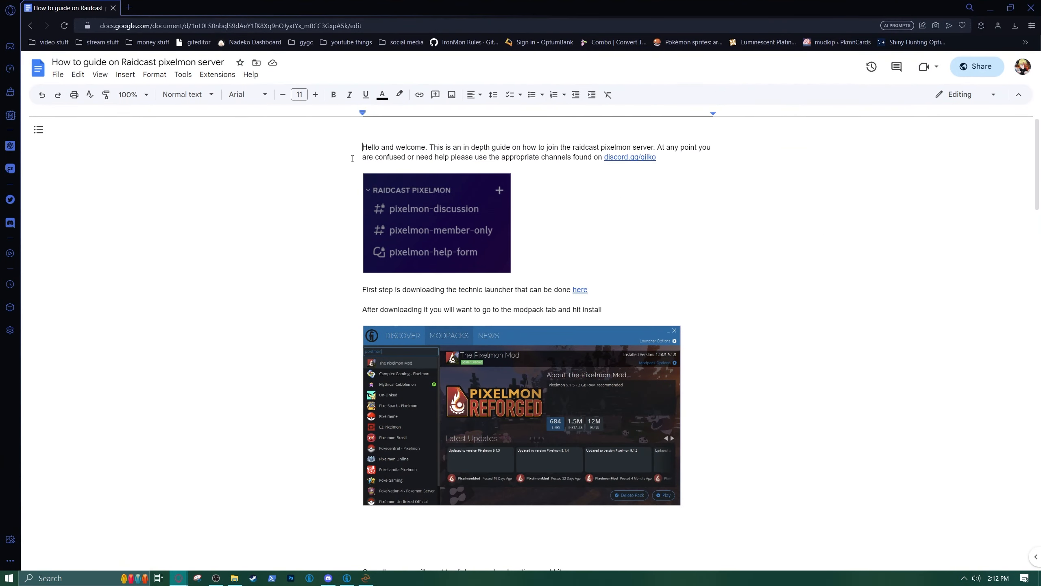
mouse_move(562, 216)
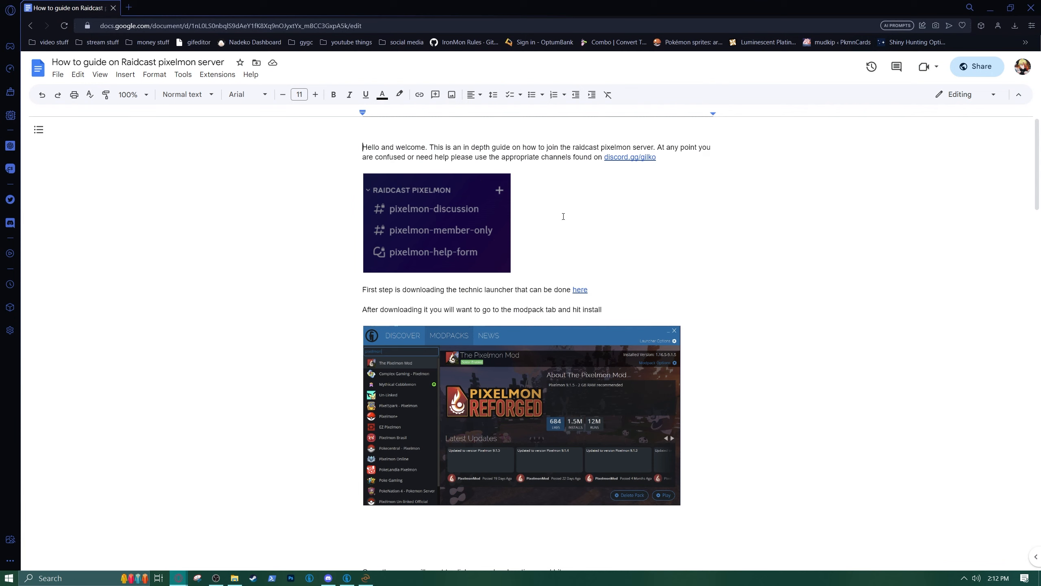
mouse_move(373, 188)
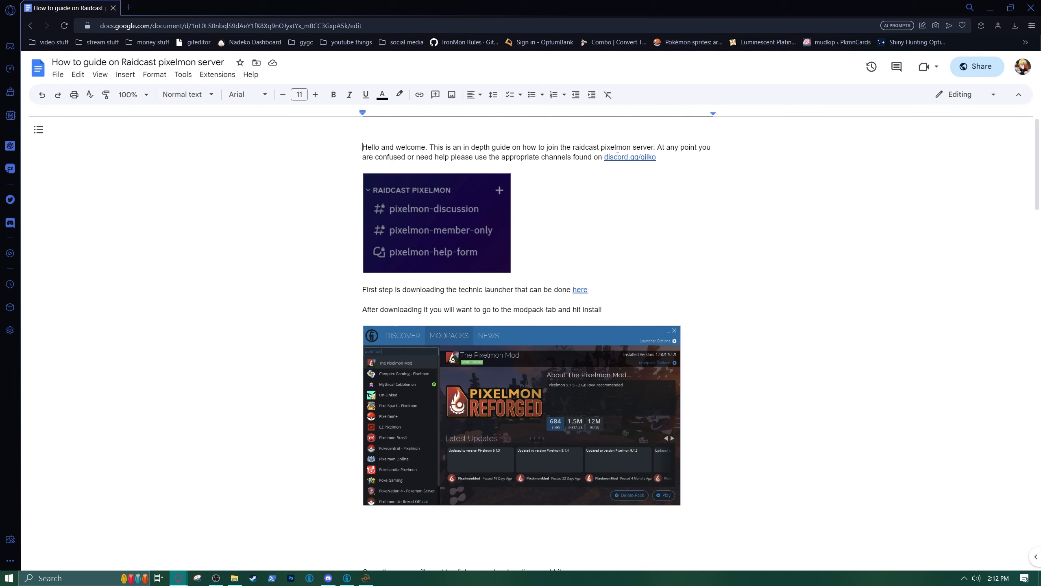
mouse_move(389, 219)
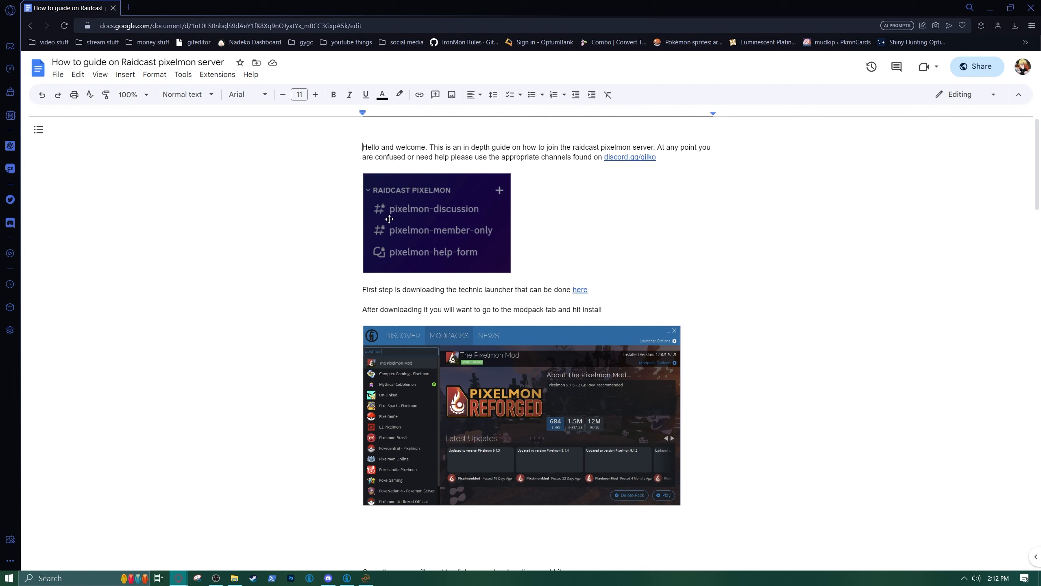
mouse_move(409, 228)
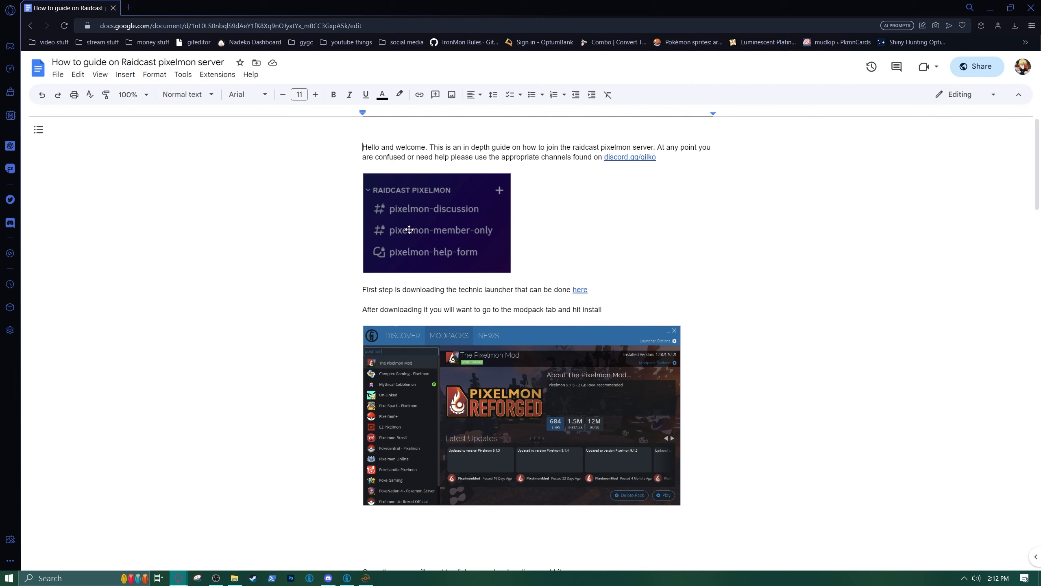
mouse_move(429, 229)
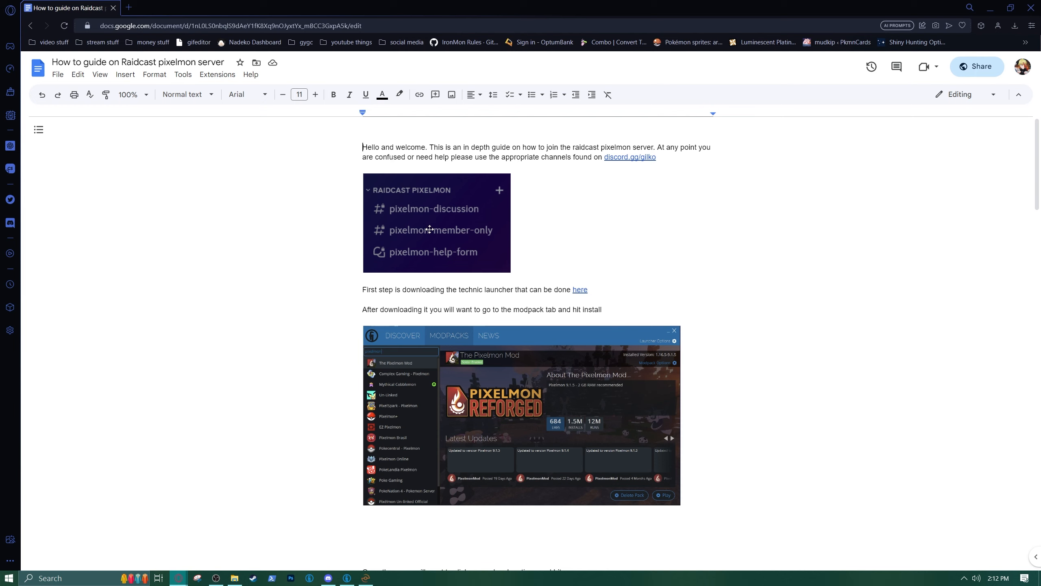
mouse_move(390, 454)
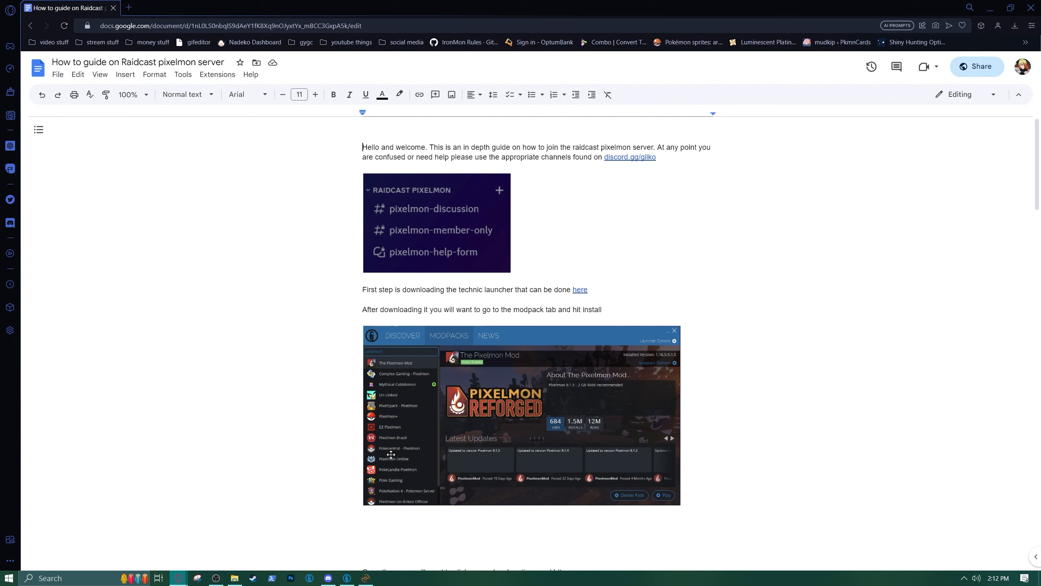
mouse_move(541, 400)
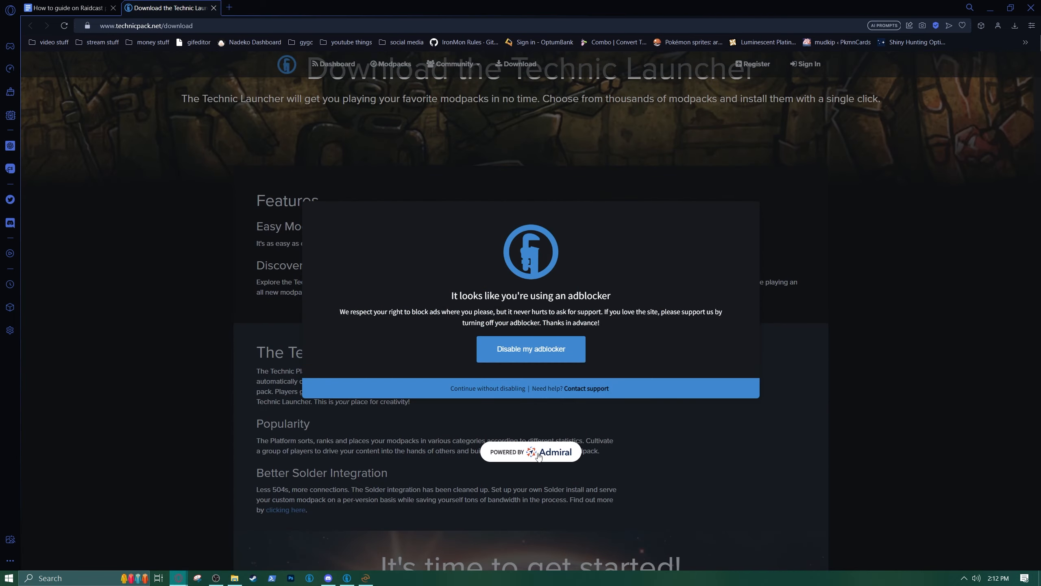
Dismiss the Technic adblocker notice and restore the Pixelmon game window.
click(487, 387)
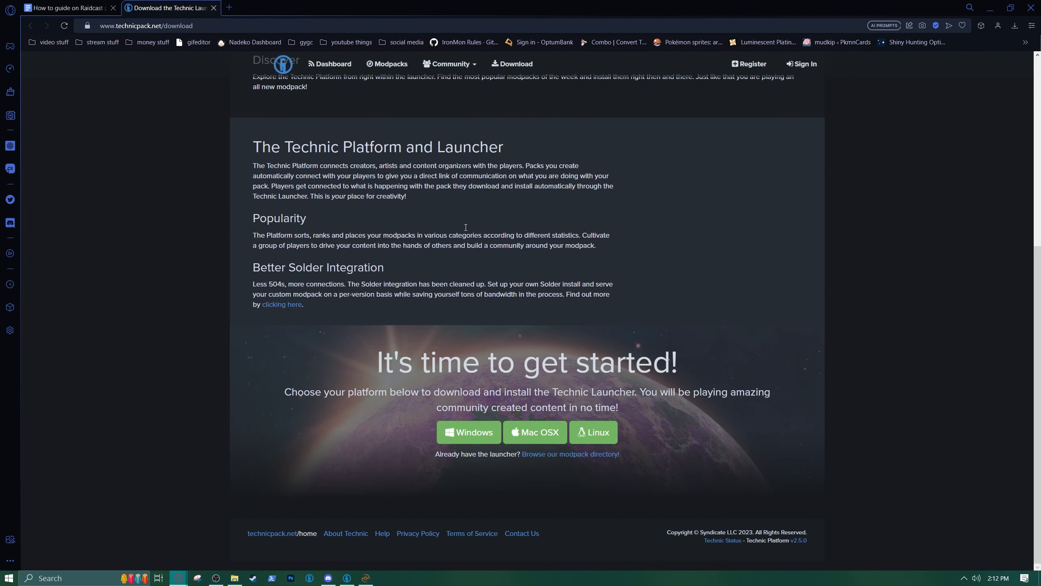
mouse_move(482, 448)
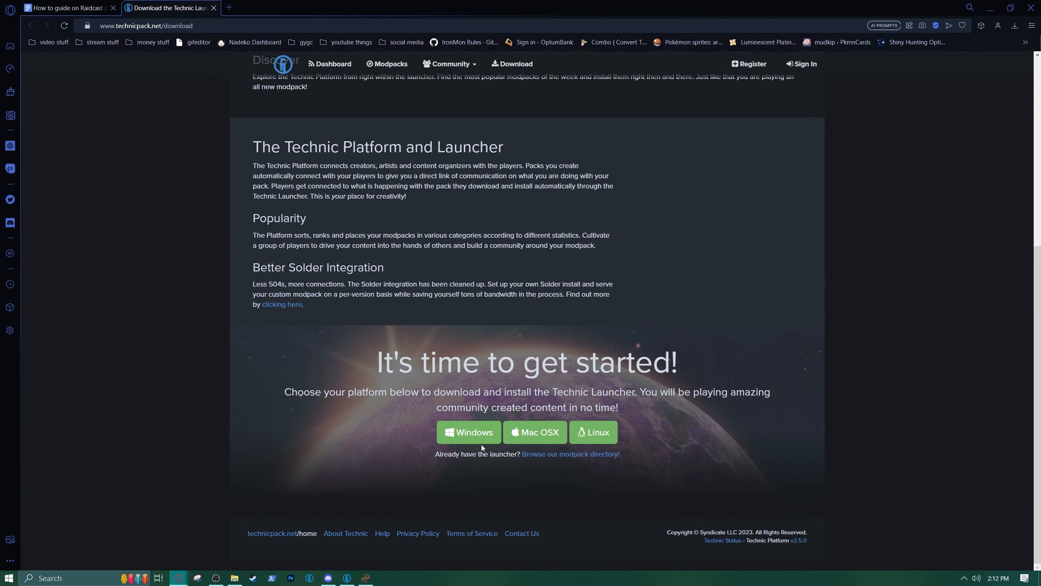
mouse_move(105, 210)
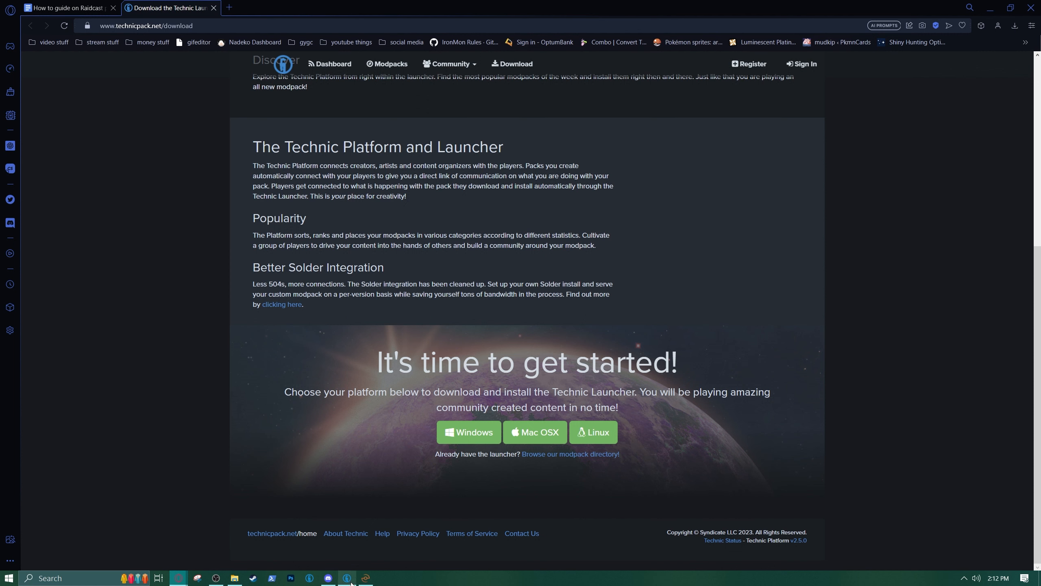
click(346, 577)
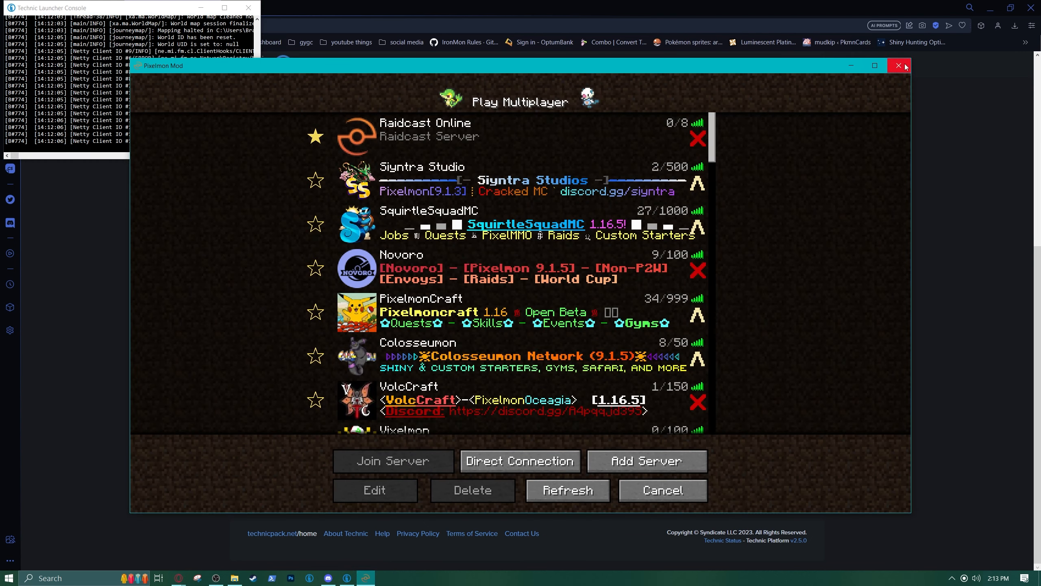
Close the game, search modpacks for 'pixelmon' and select The Pixelmon Mod.
click(898, 66)
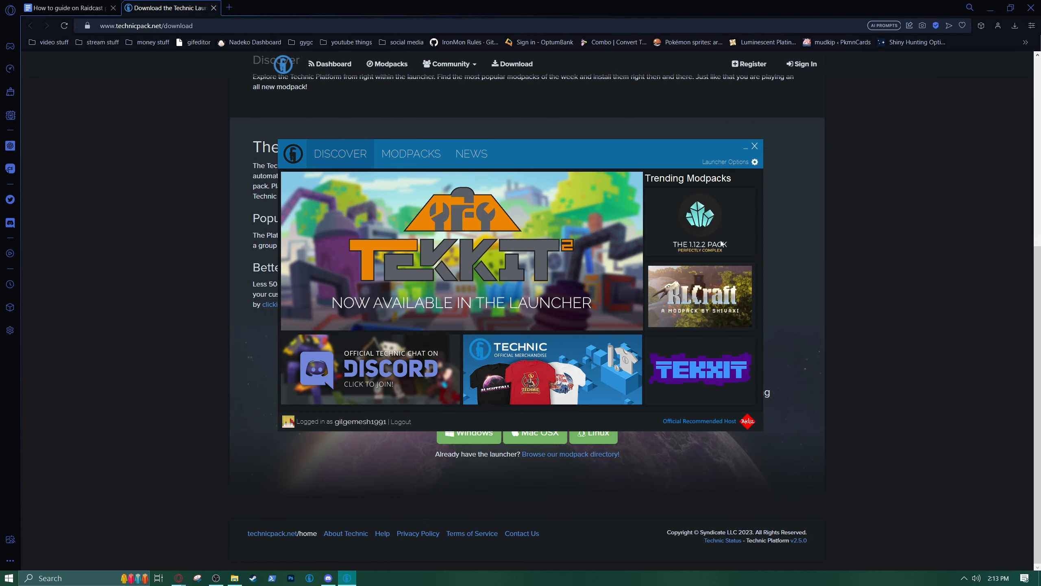
mouse_move(584, 347)
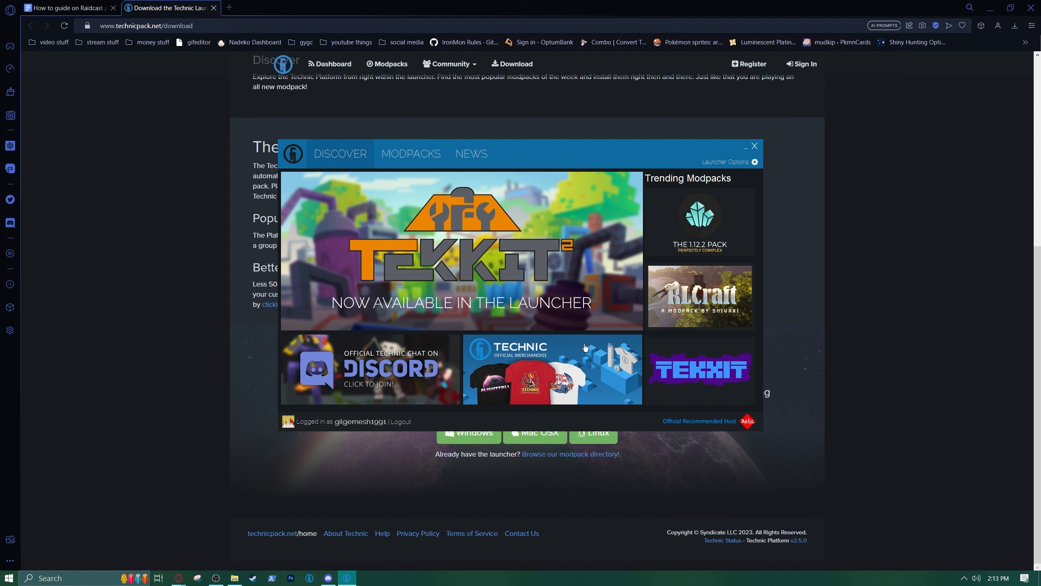
click(410, 154)
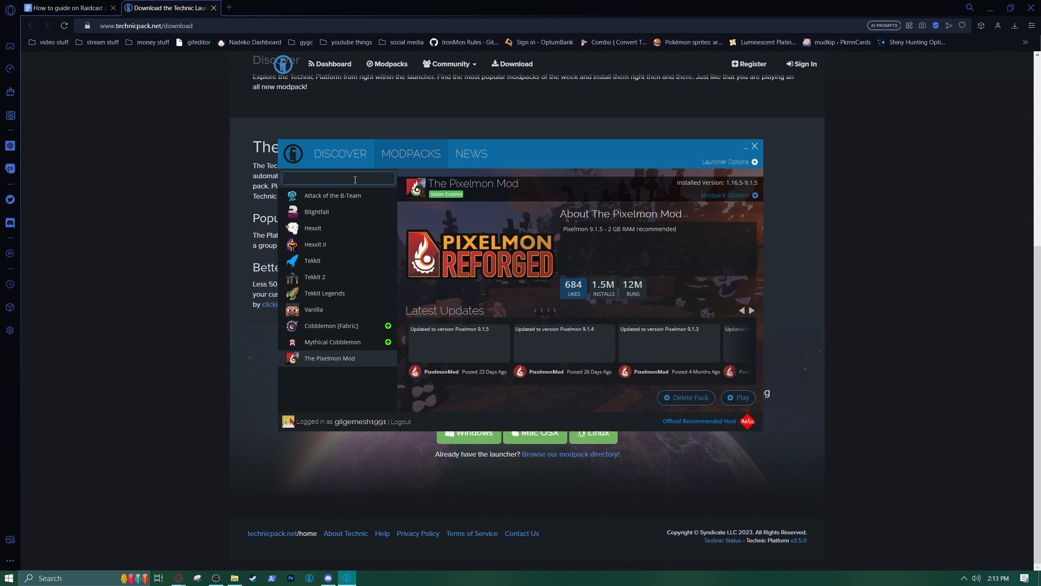
text(pixelmon)
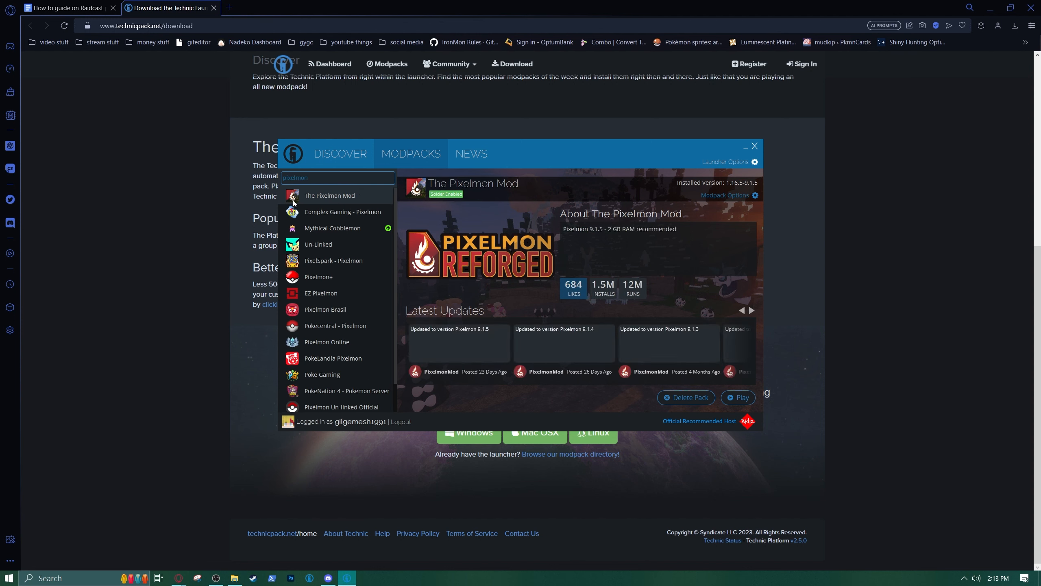
mouse_move(361, 201)
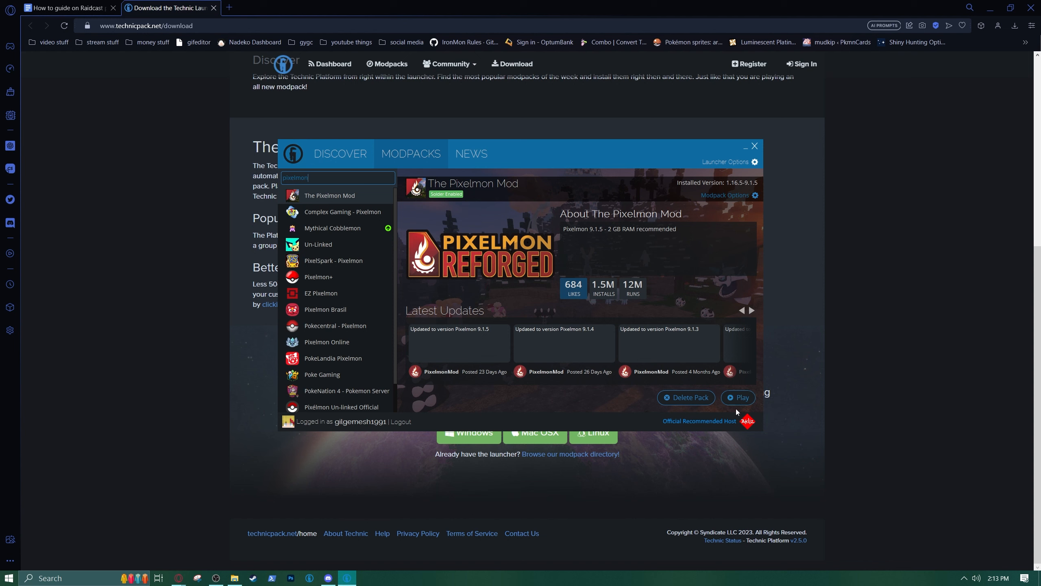
mouse_move(430, 298)
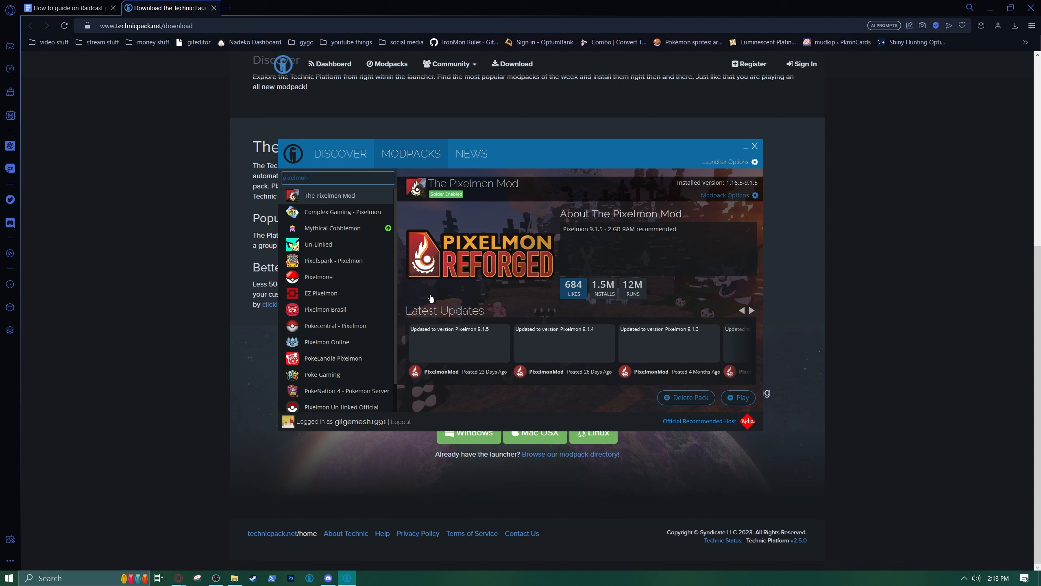
click(343, 211)
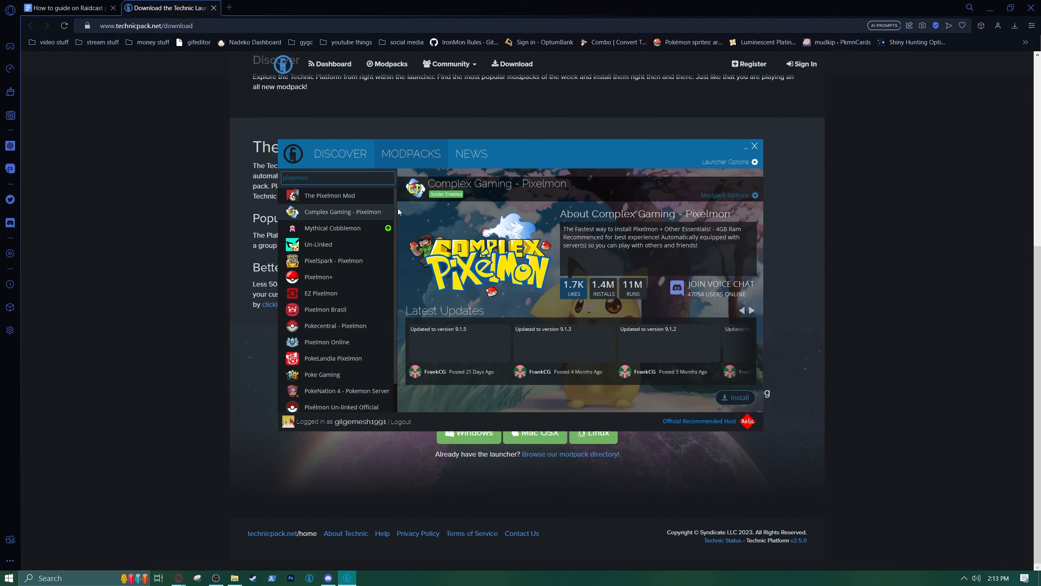
click(329, 195)
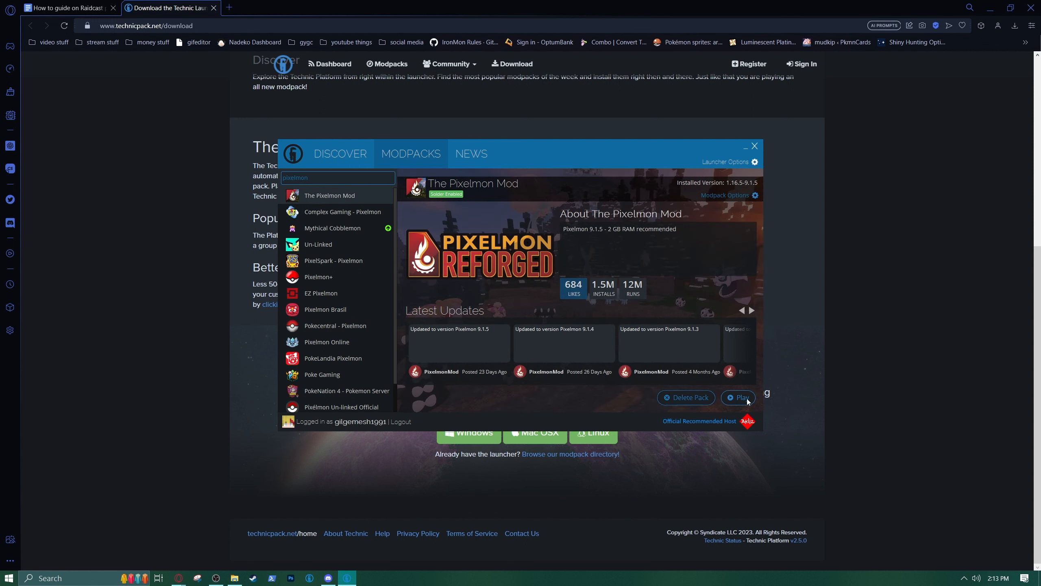
mouse_move(704, 365)
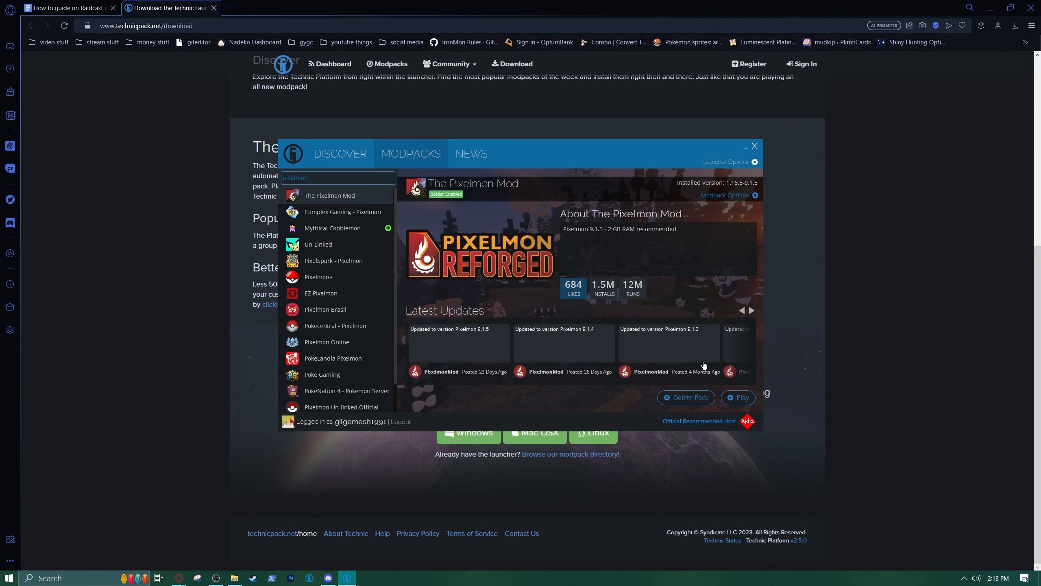
mouse_move(701, 265)
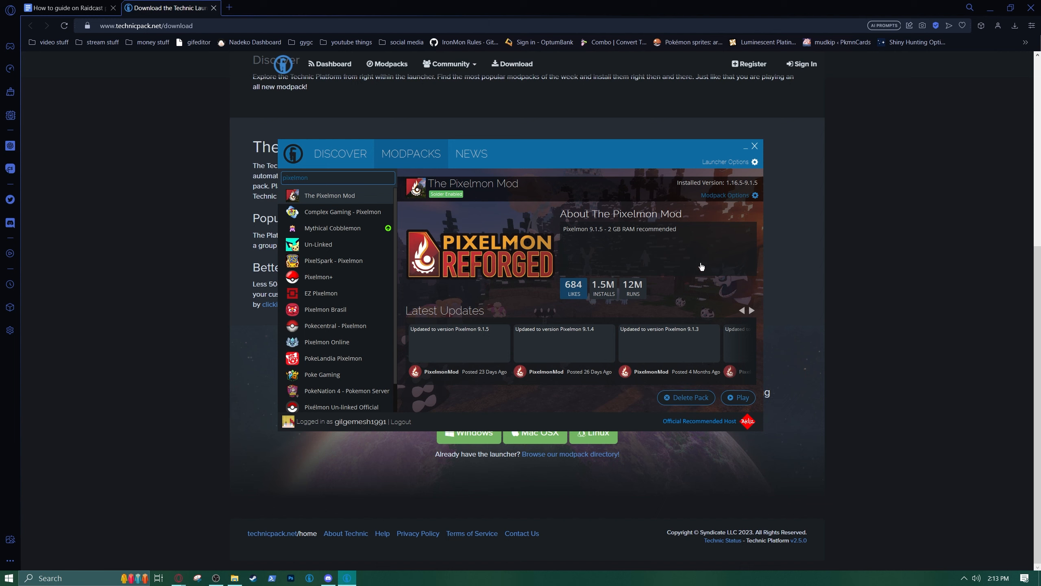
mouse_move(723, 202)
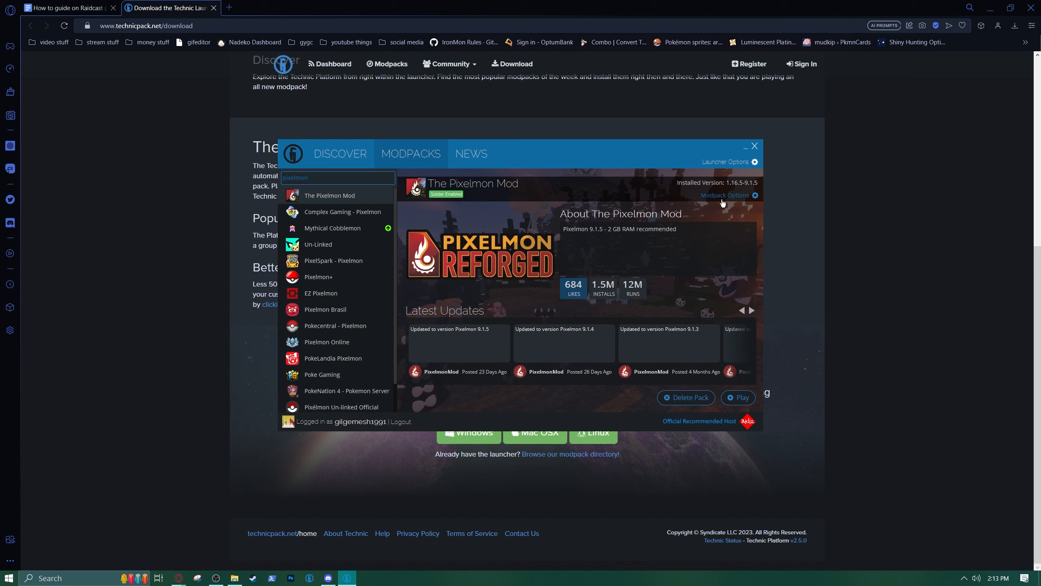
Scroll the Raidcast setup guide to the Modpack Options install-folder step.
click(63, 8)
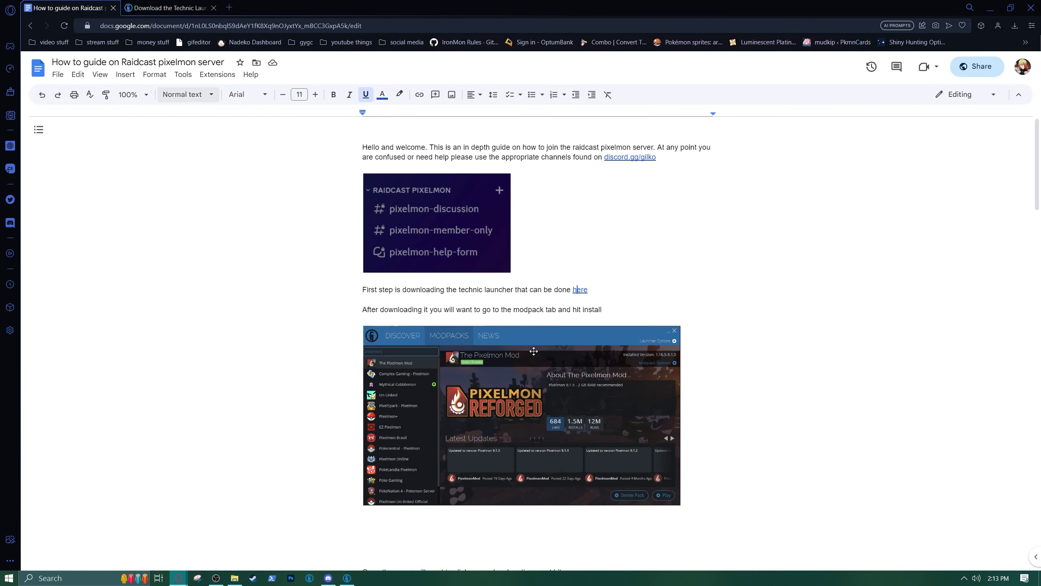
scroll(down, 3)
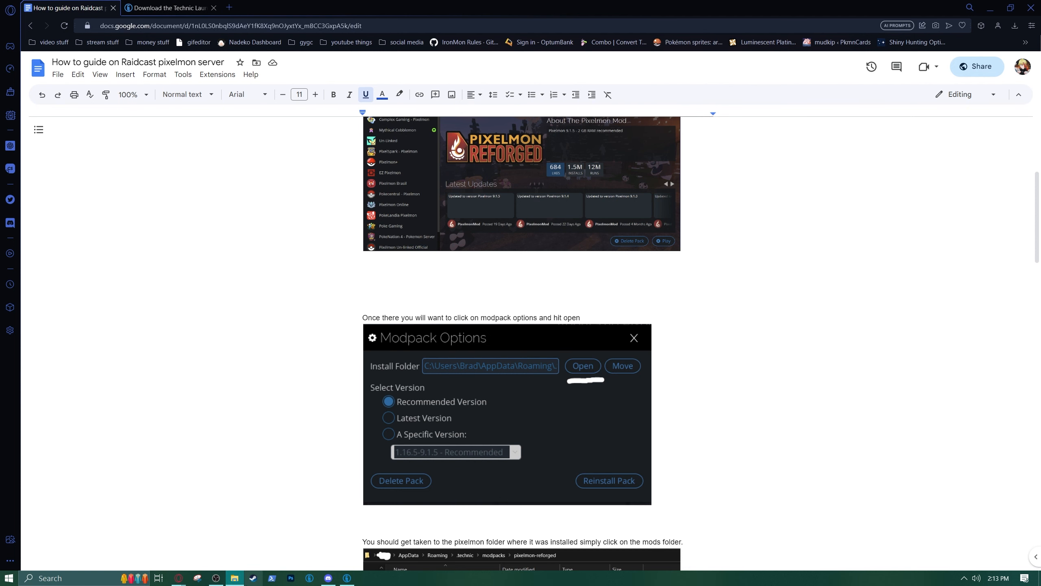
Open the pixelmon-reforged install folder via The Pixelmon Mod's Modpack Options.
click(346, 577)
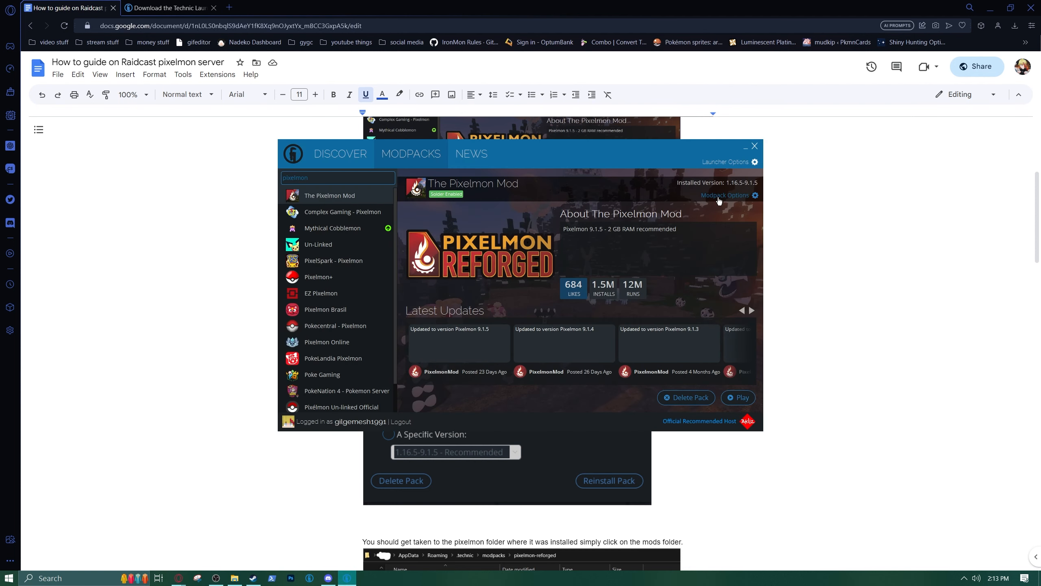
click(725, 195)
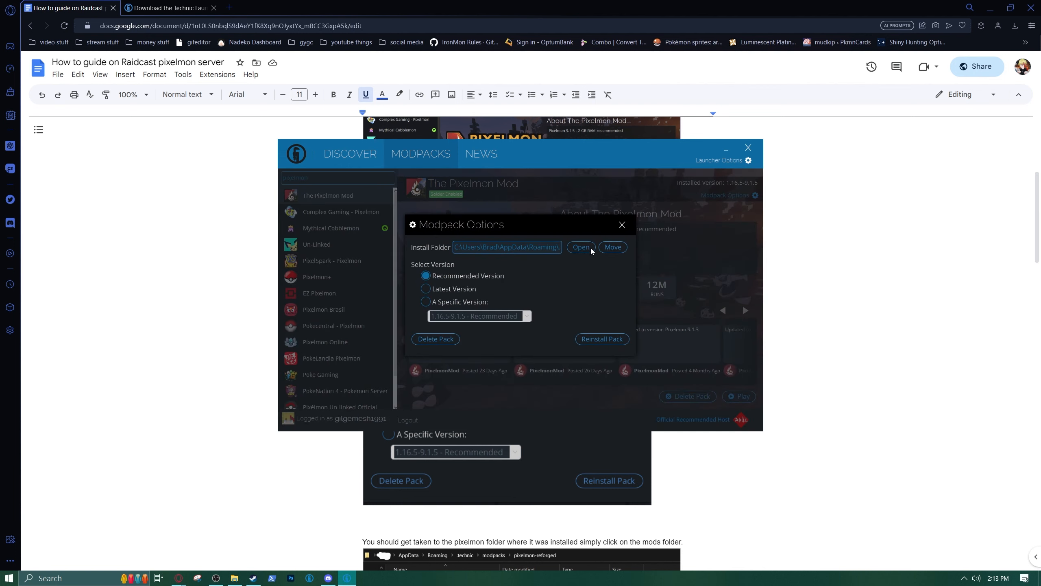
mouse_move(588, 253)
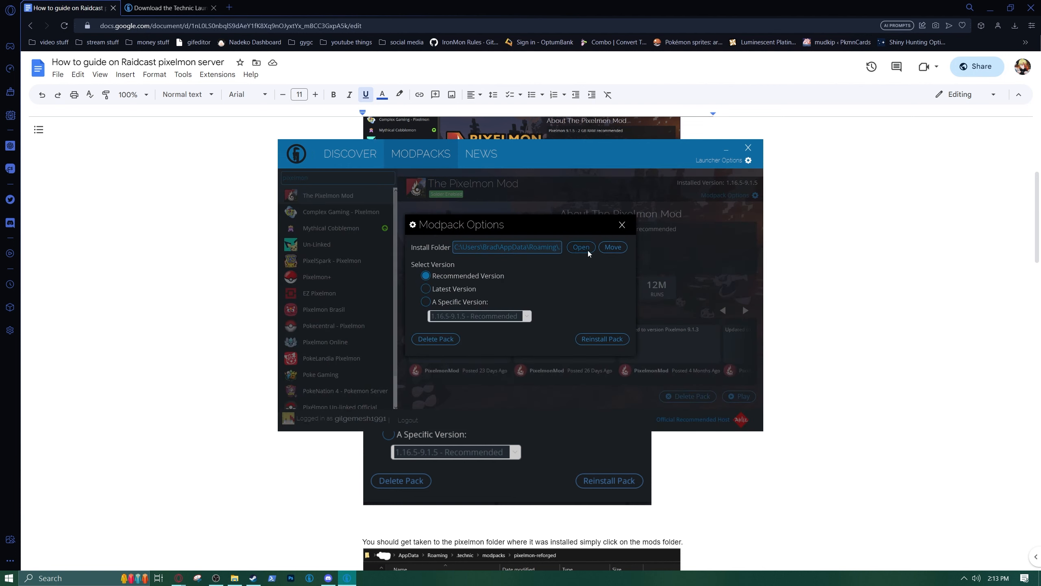
click(579, 247)
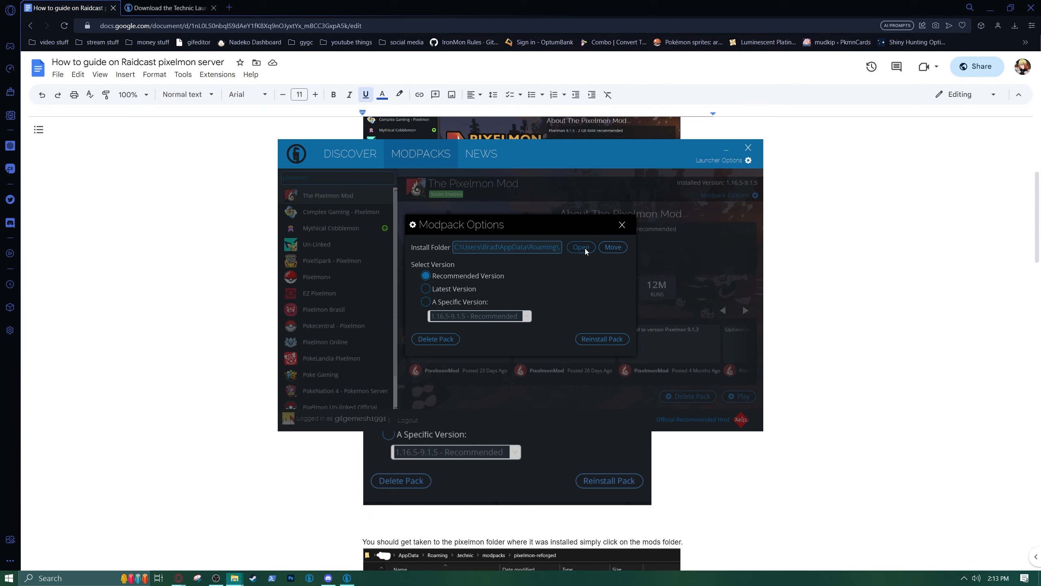
click(580, 247)
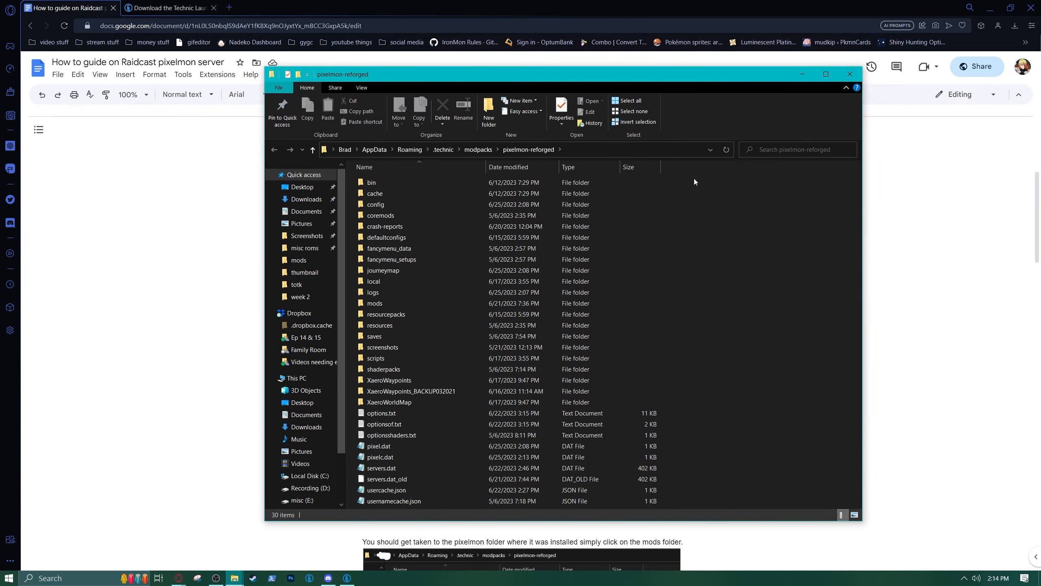
Open the mods folder and delete all 71 old jar files.
click(374, 302)
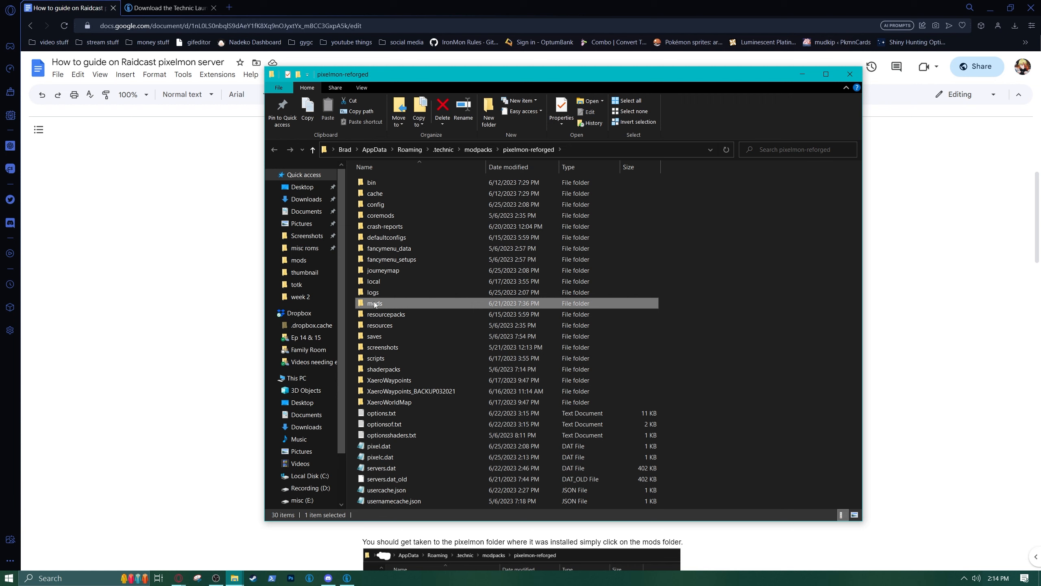
double_click(374, 302)
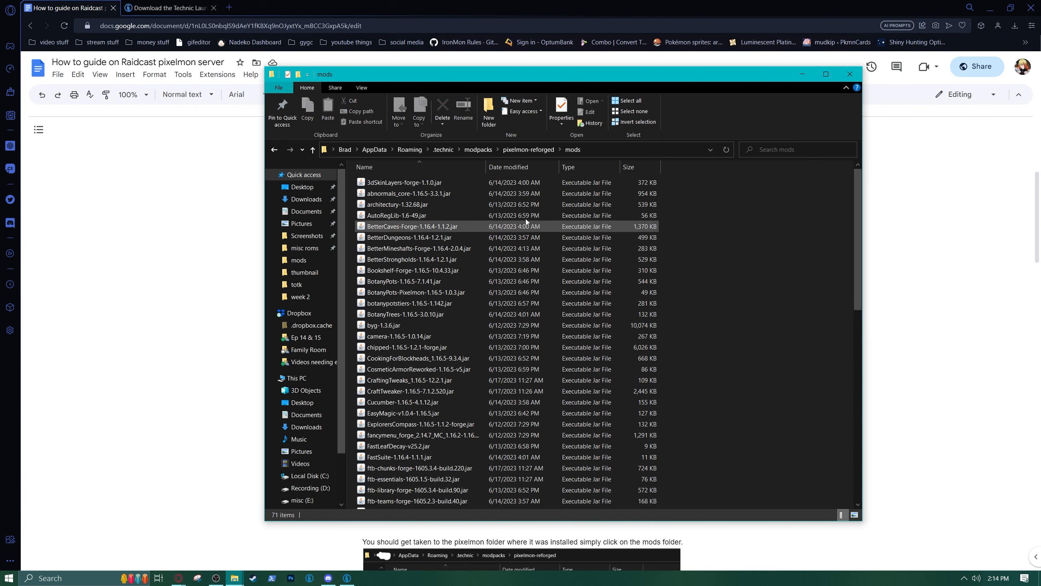
click(411, 314)
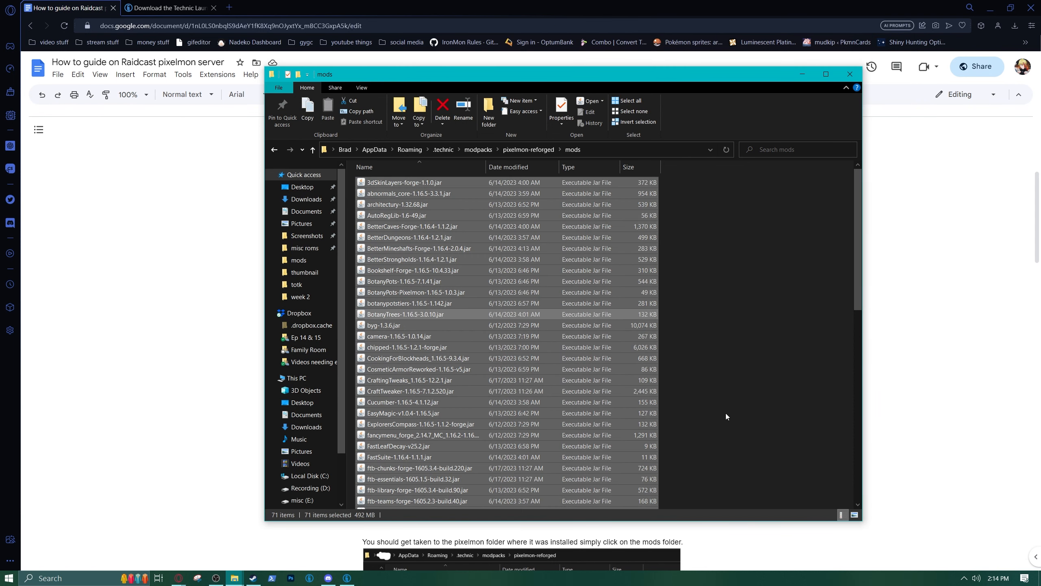
click(442, 109)
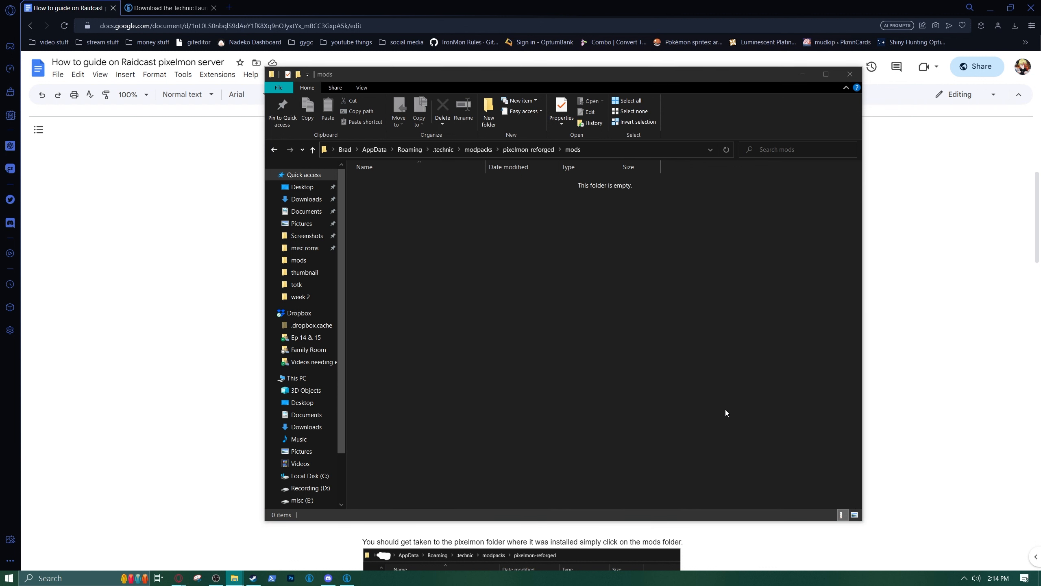
mouse_move(528, 265)
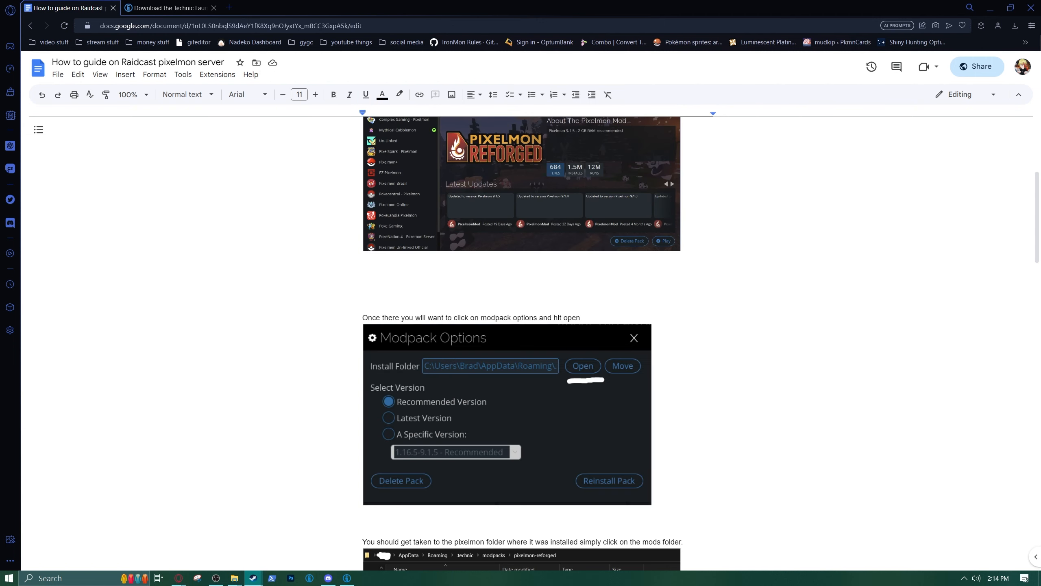
Scroll the guide down to the mods.zip download and extract steps.
scroll(down, 3)
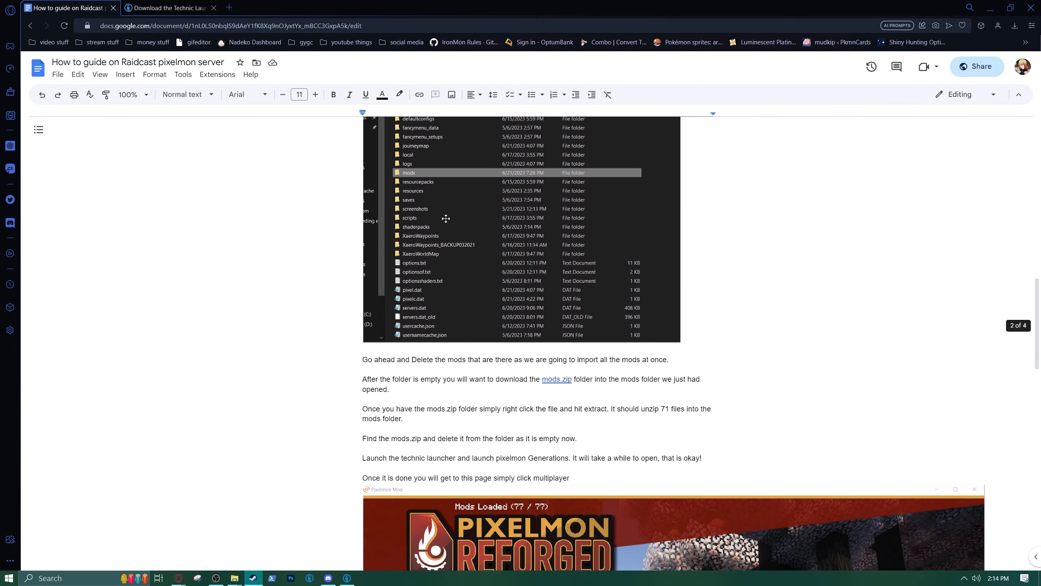
mouse_move(542, 384)
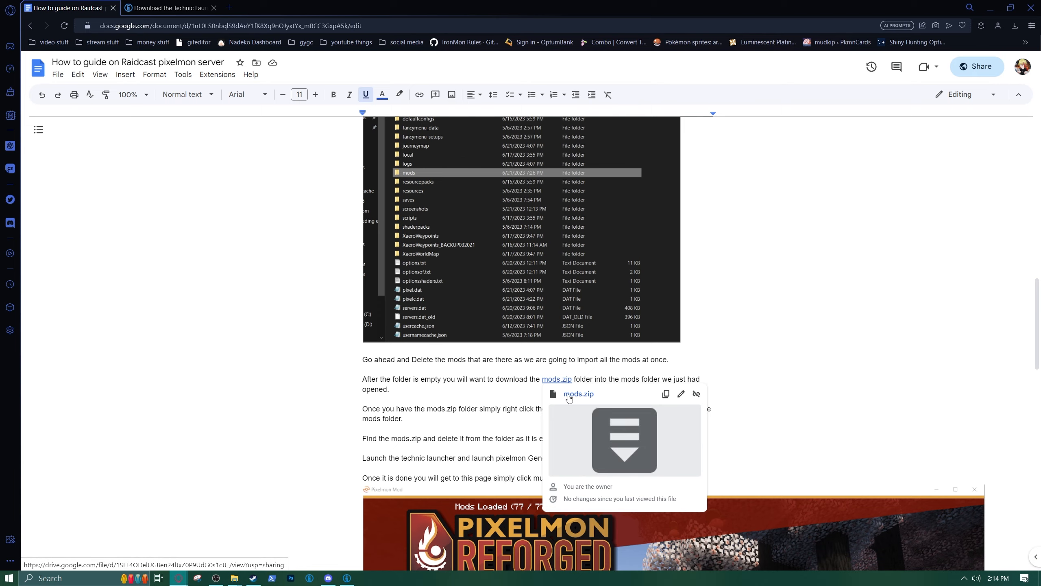
Download the 468 MB mods.zip from Google Drive past the virus-scan warning.
click(556, 379)
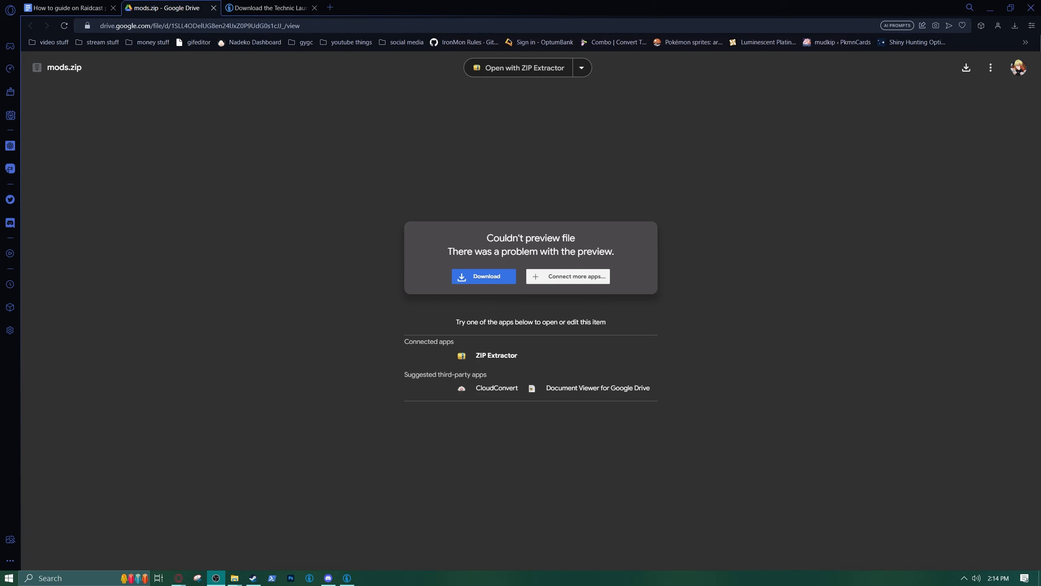
mouse_move(746, 192)
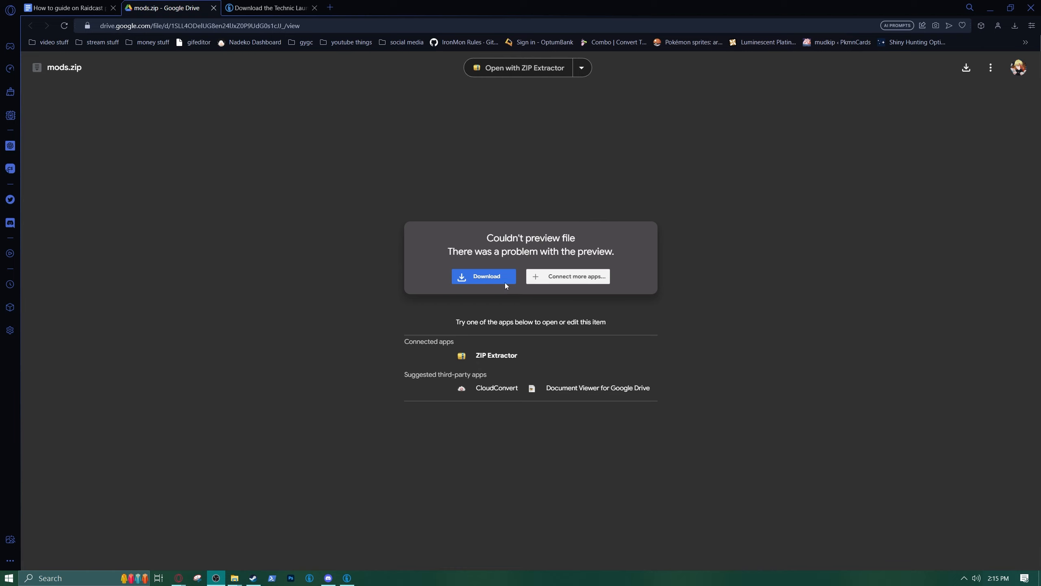
click(484, 276)
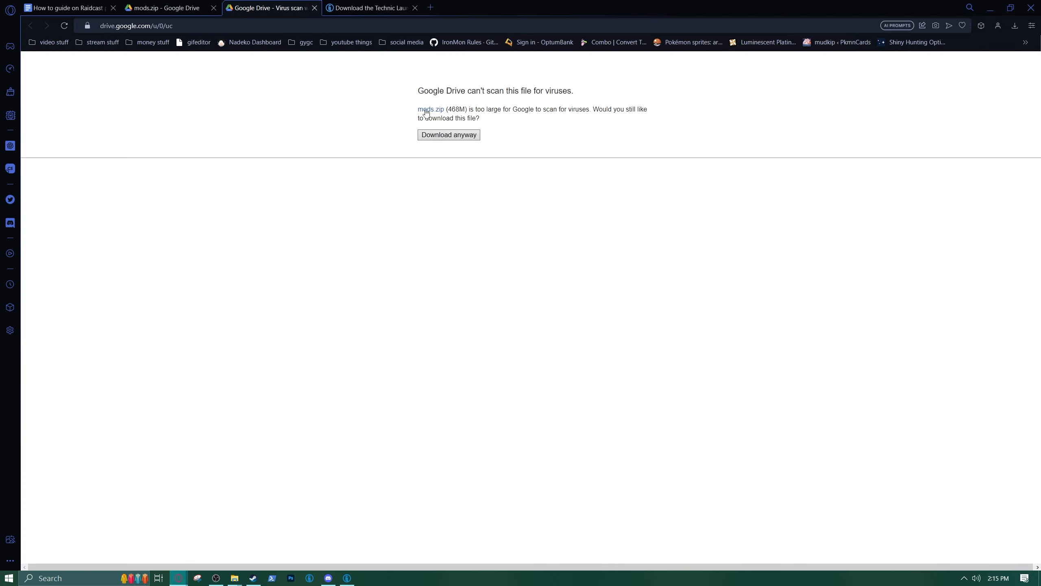
click(449, 135)
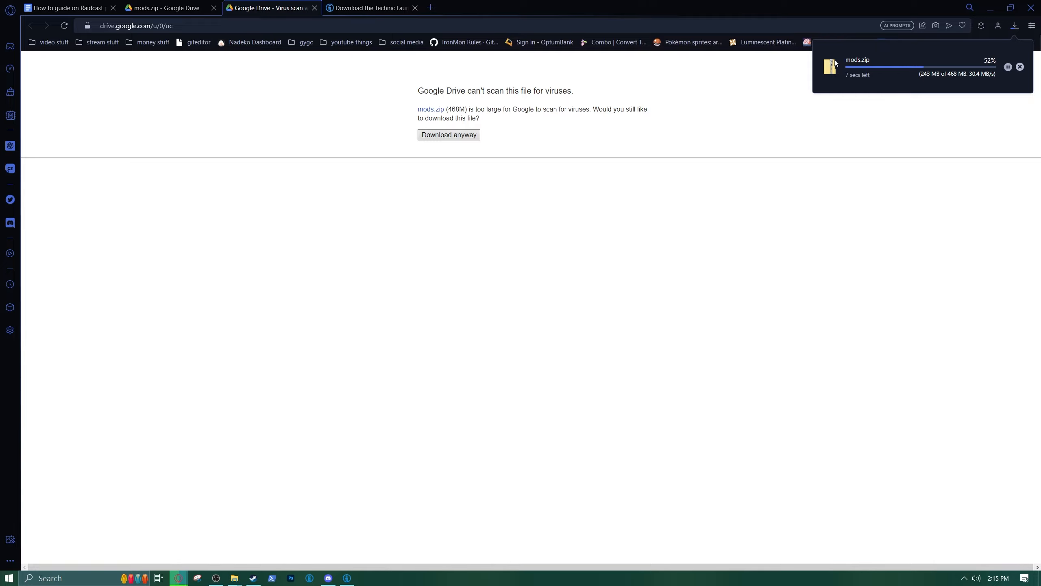
mouse_move(234, 577)
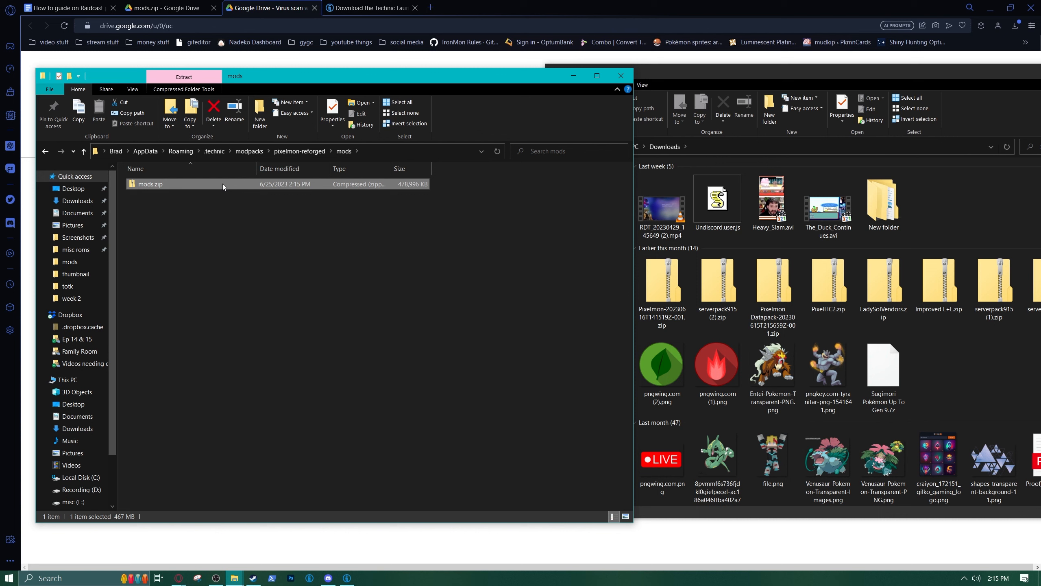
mouse_move(219, 204)
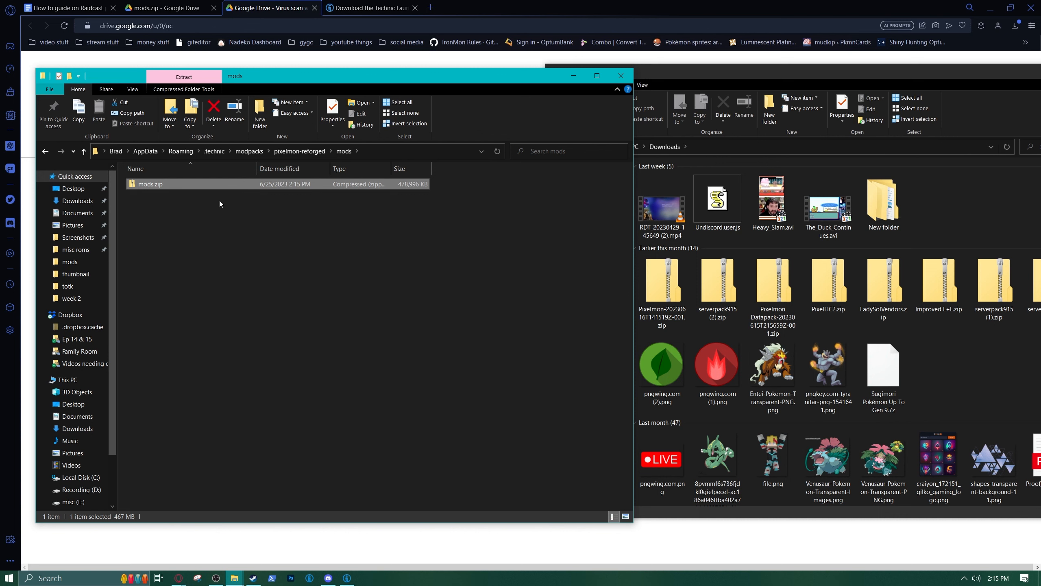
Extract mods.zip with 7-Zip into the mods folder, refilling it to 72 items.
right_click(150, 183)
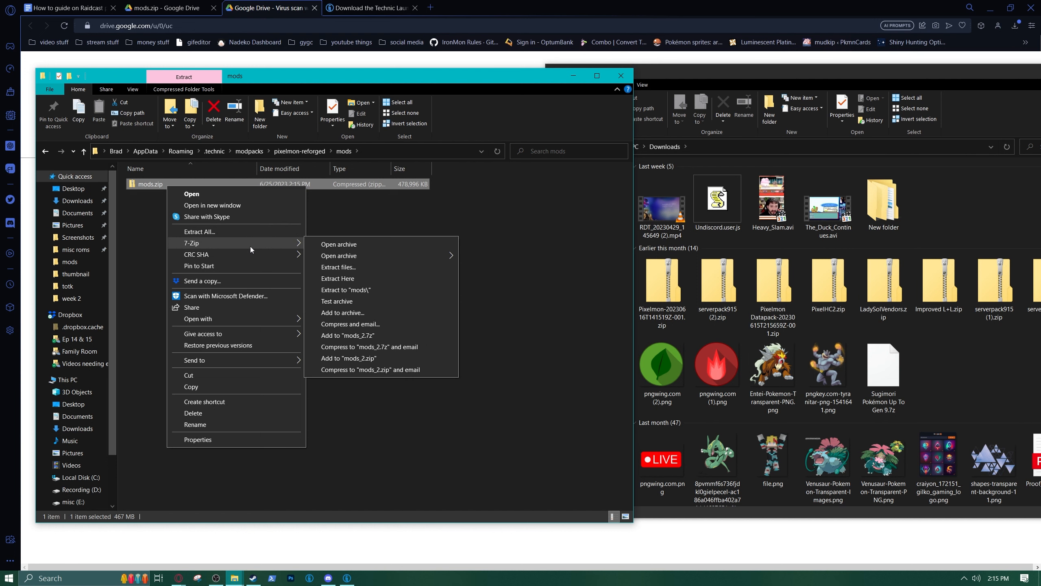
click(337, 278)
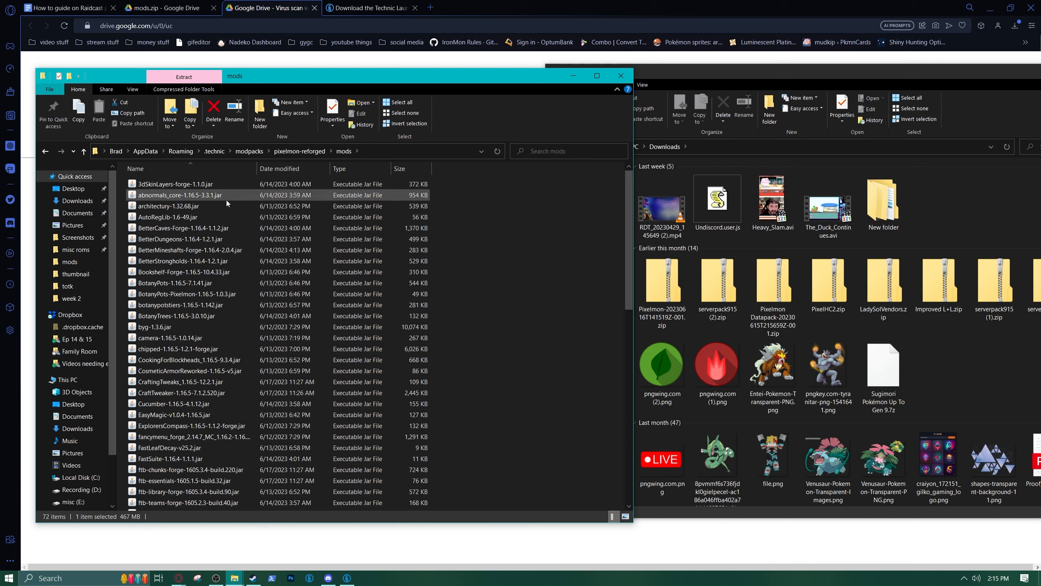
scroll(down, 3)
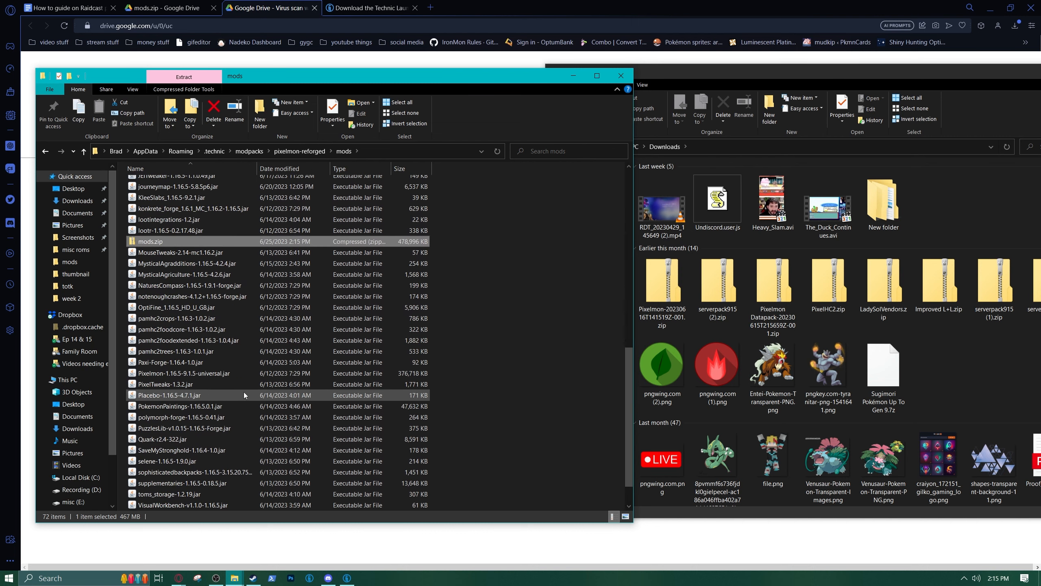
click(193, 296)
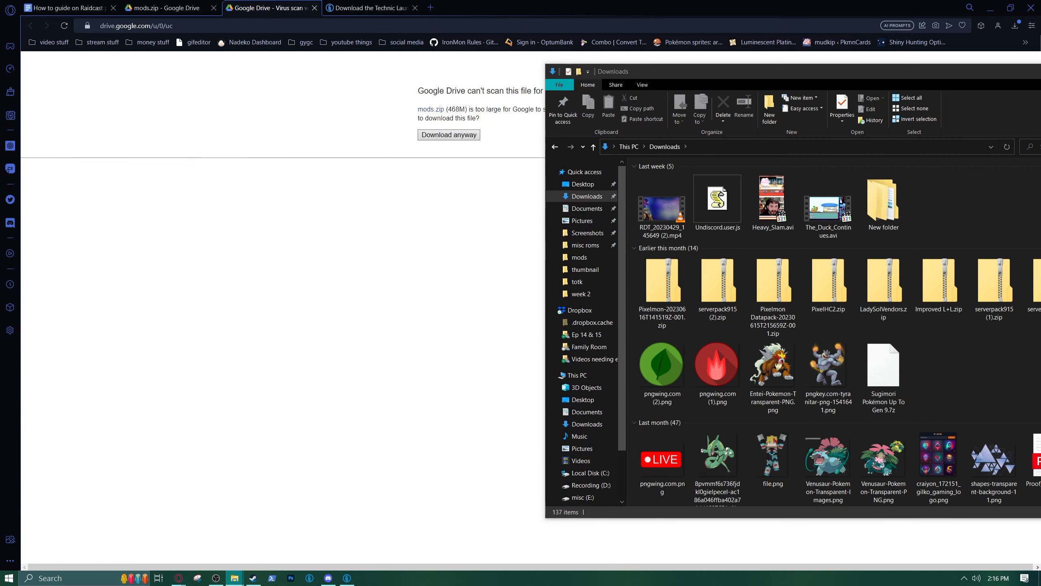
Close Modpack Options and play The Pixelmon Mod, loading all 77 mods.
click(66, 8)
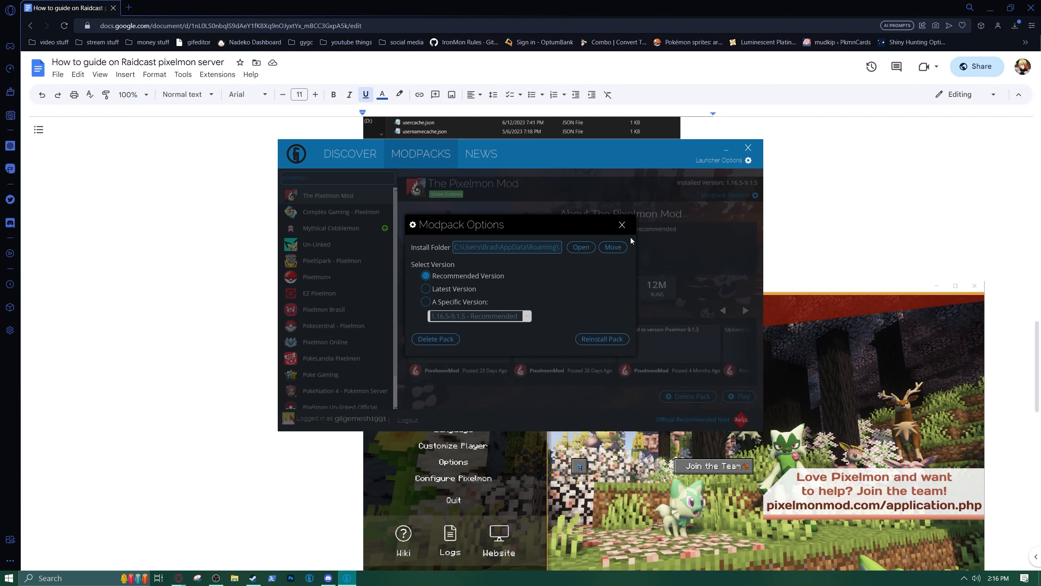
click(620, 224)
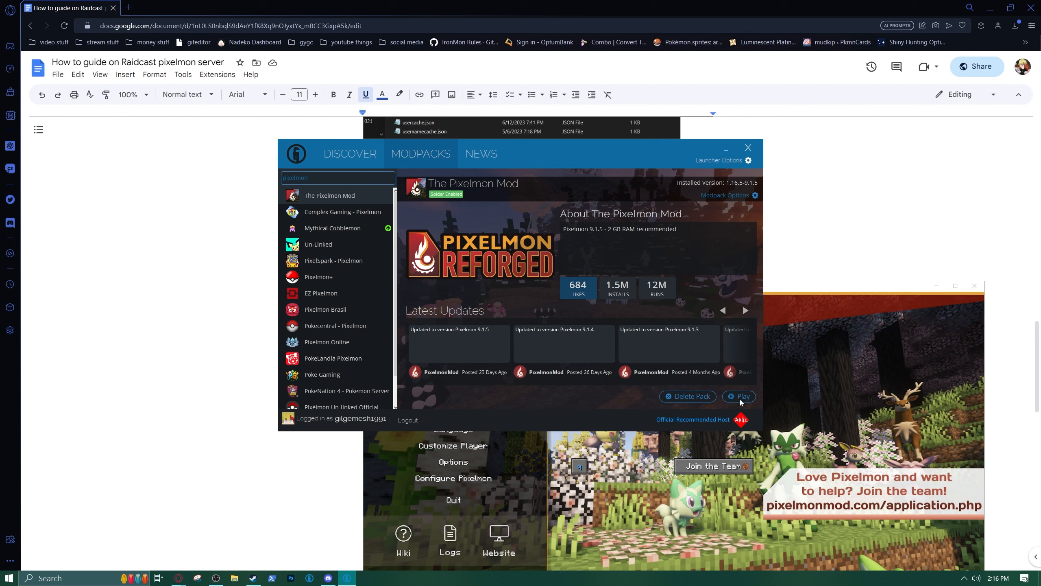
click(739, 396)
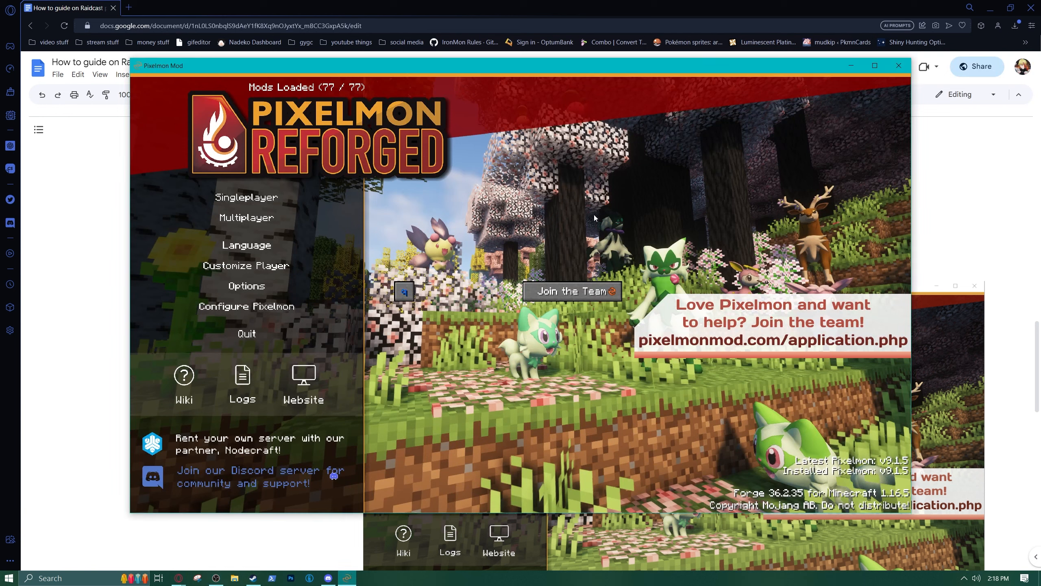
mouse_move(377, 116)
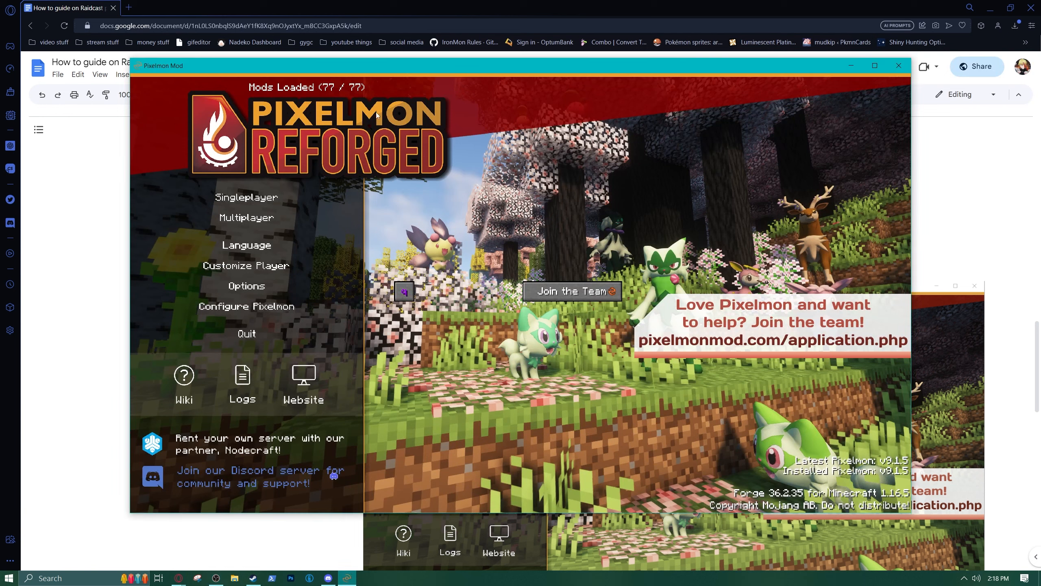
mouse_move(362, 91)
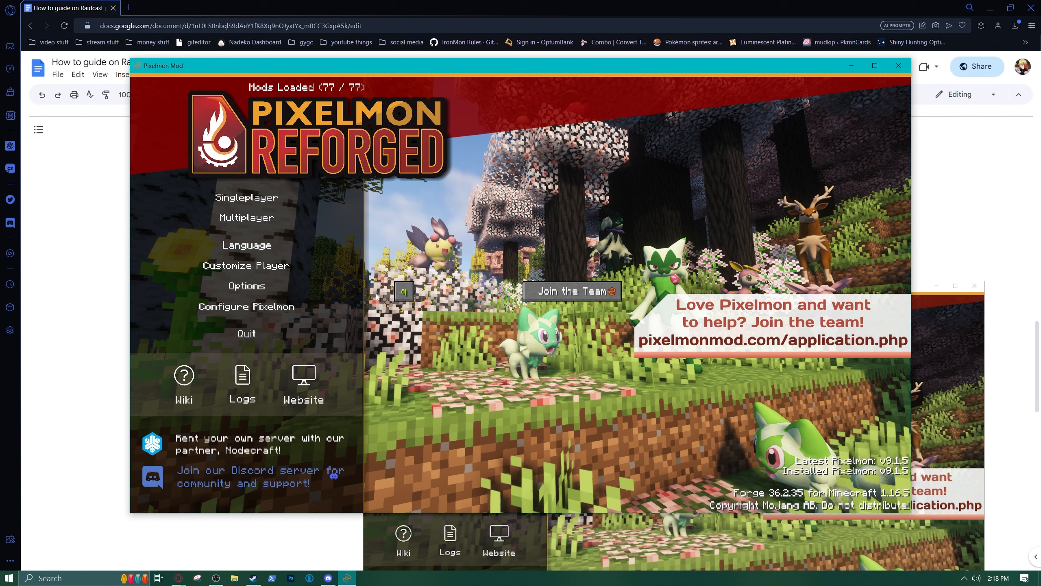
mouse_move(742, 400)
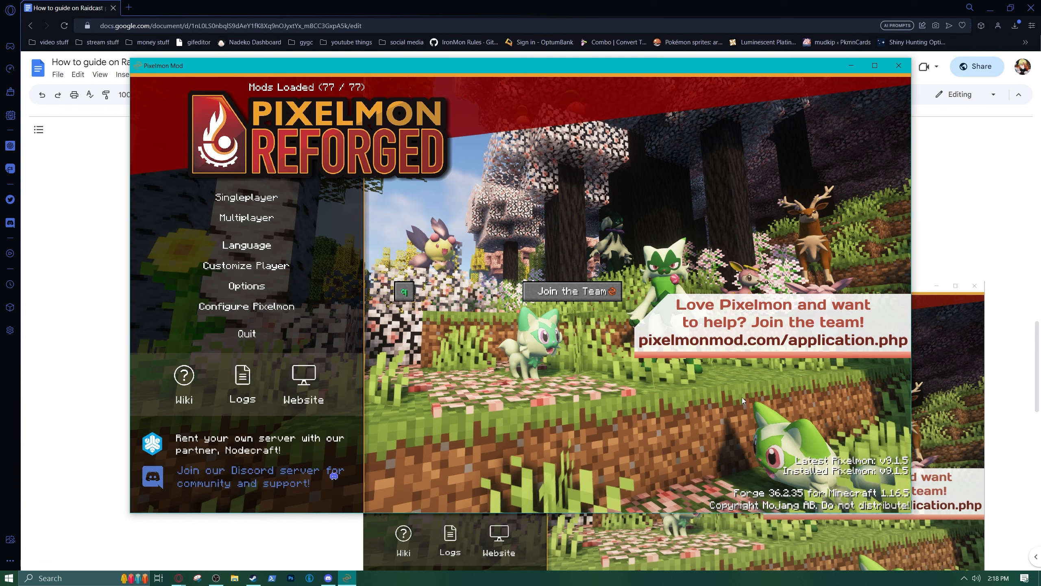
mouse_move(762, 383)
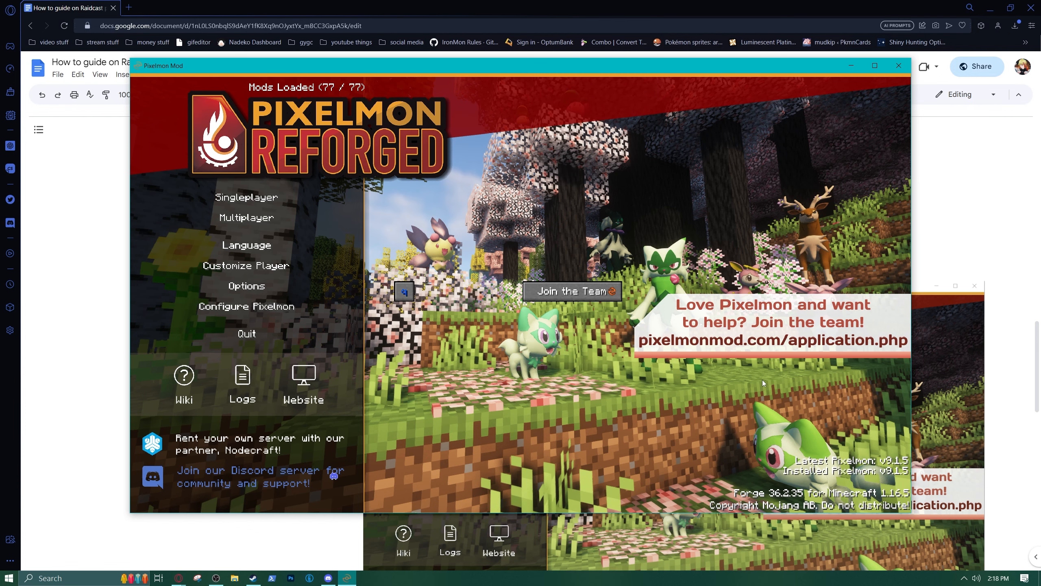
mouse_move(259, 220)
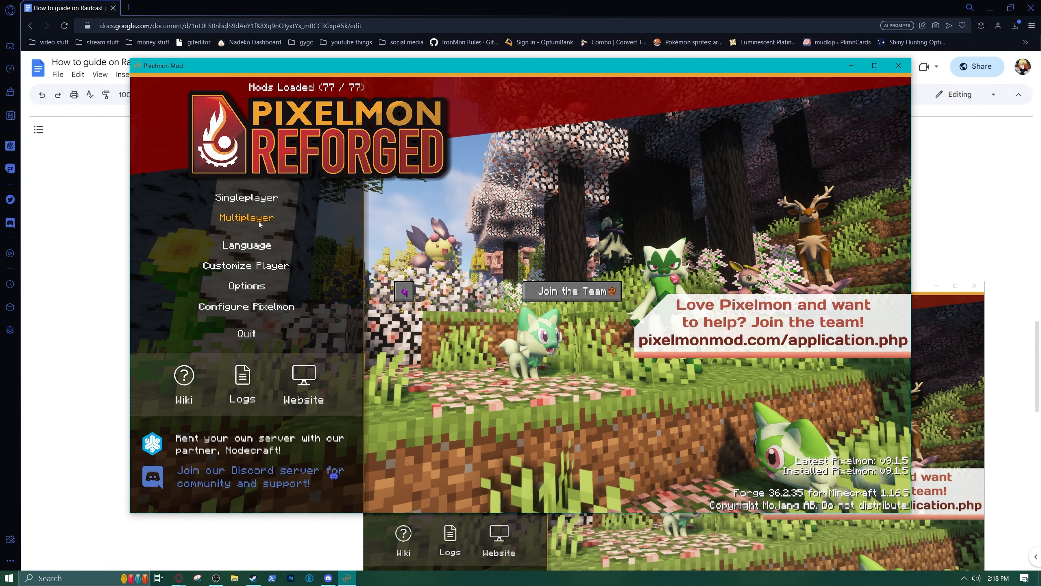
Open the Multiplayer server list from the Pixelmon title screen.
click(246, 217)
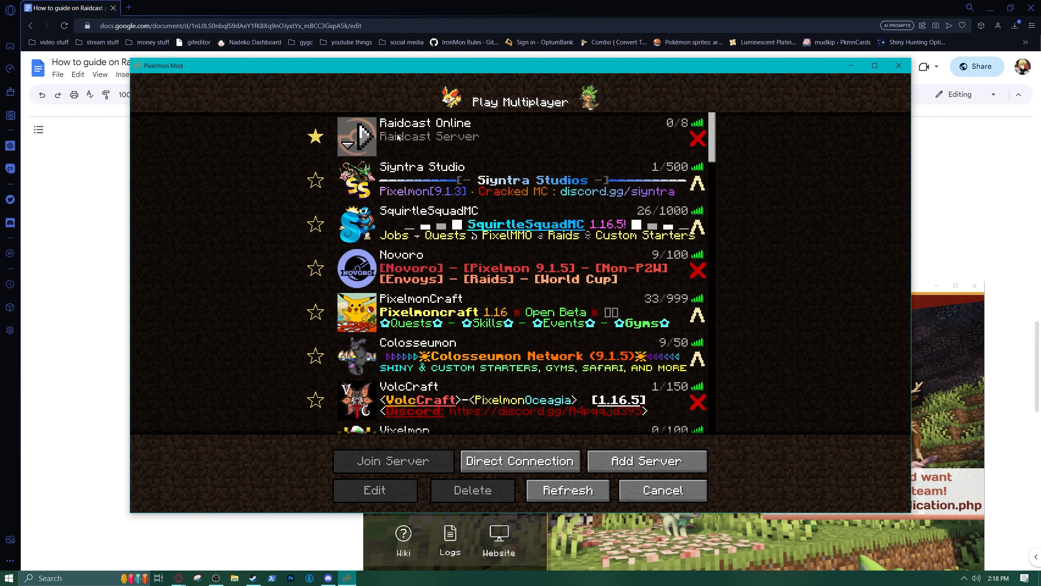
mouse_move(399, 138)
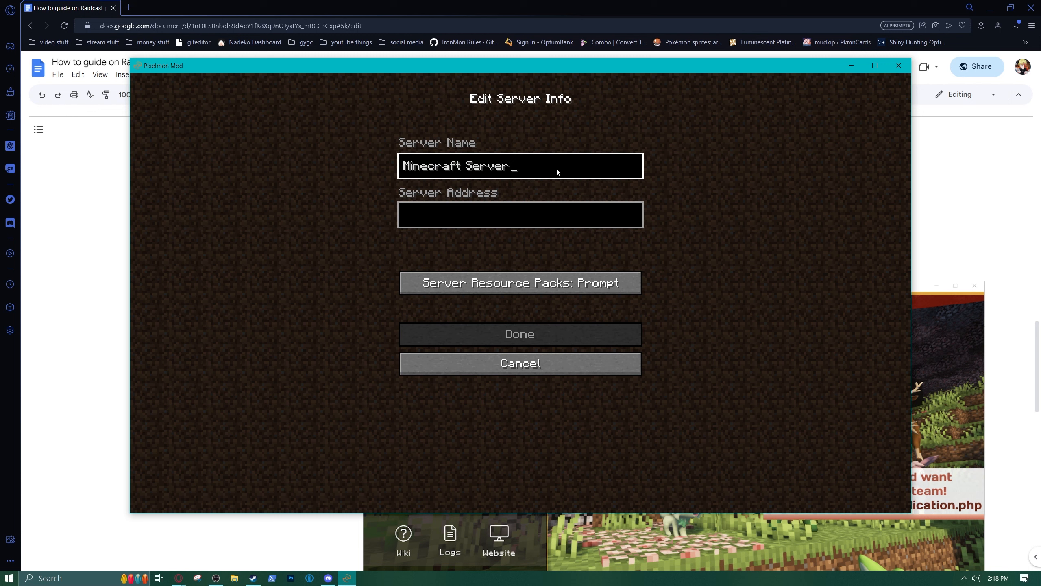
Replace the default server name with 'Raidcast Online' and enter address 3.95.28.11:25565.
key(Backspace)
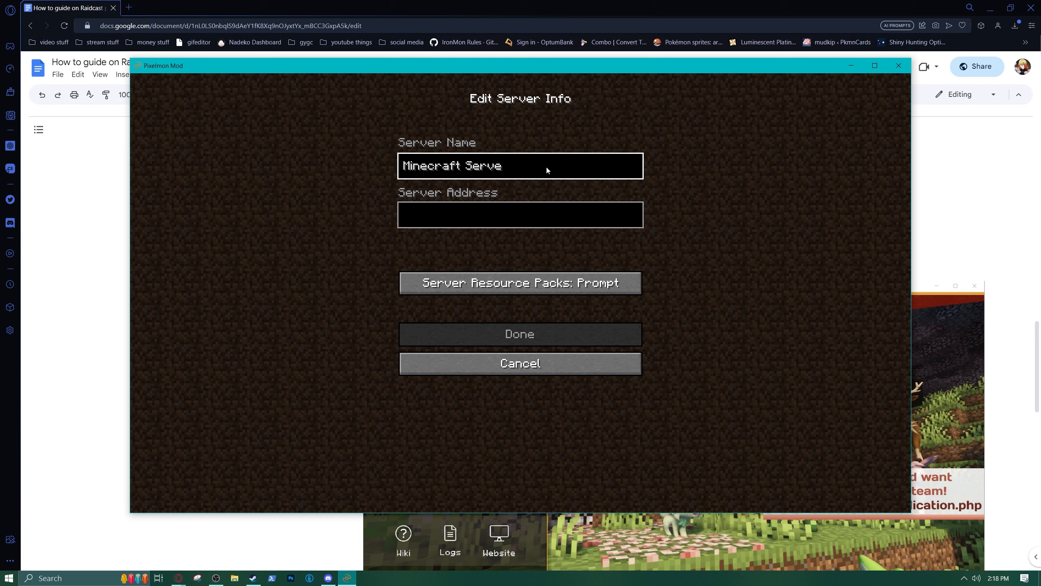
text(Raidca)
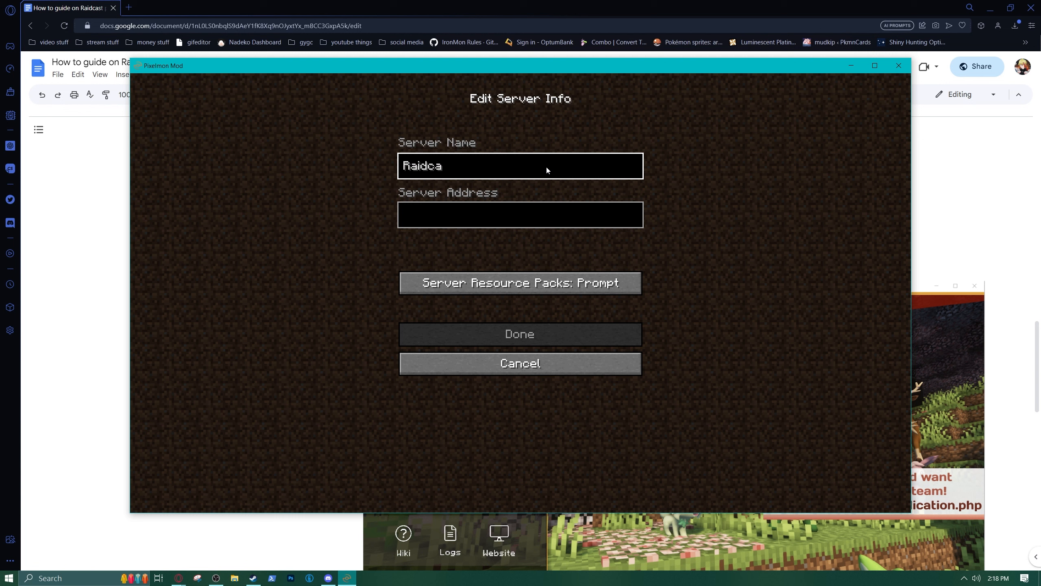
text(st Online)
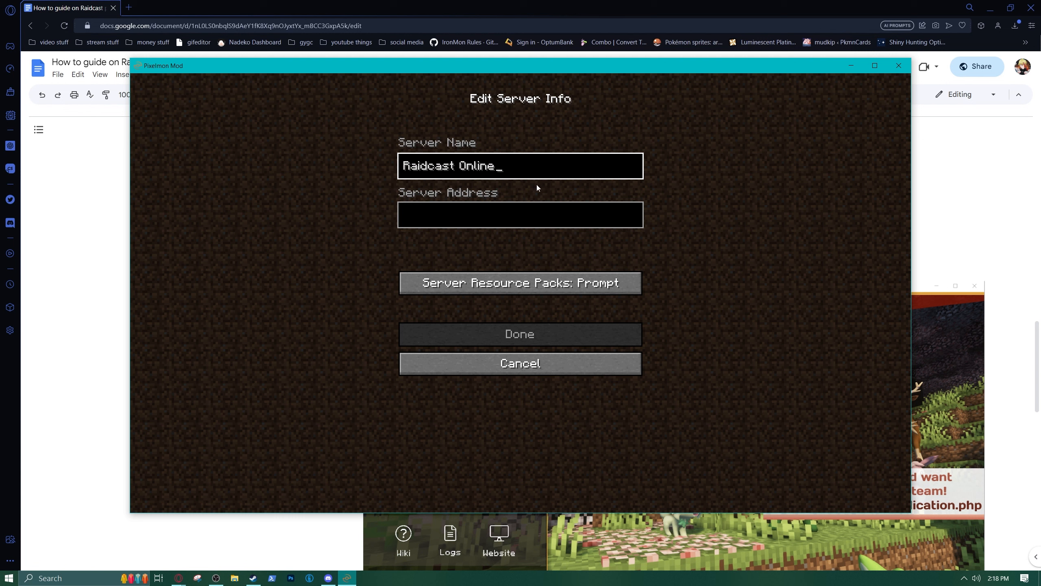
click(520, 214)
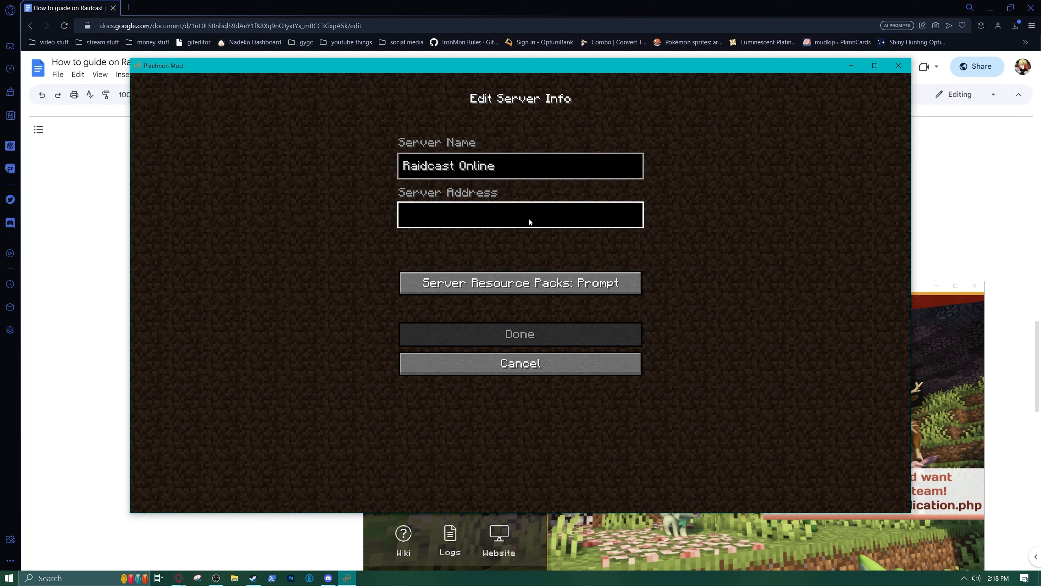
mouse_move(823, 397)
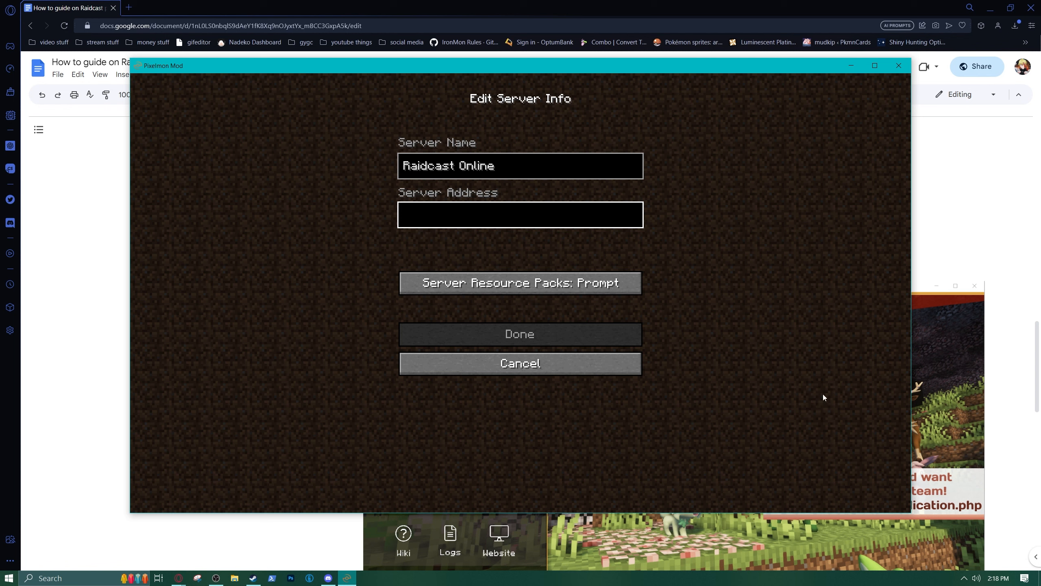
click(520, 215)
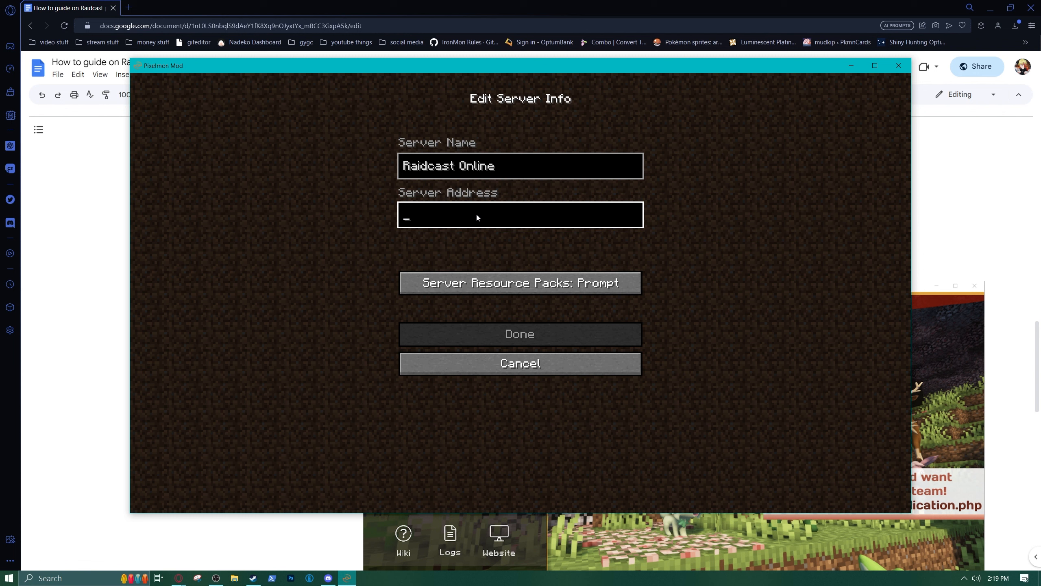
text(3.)
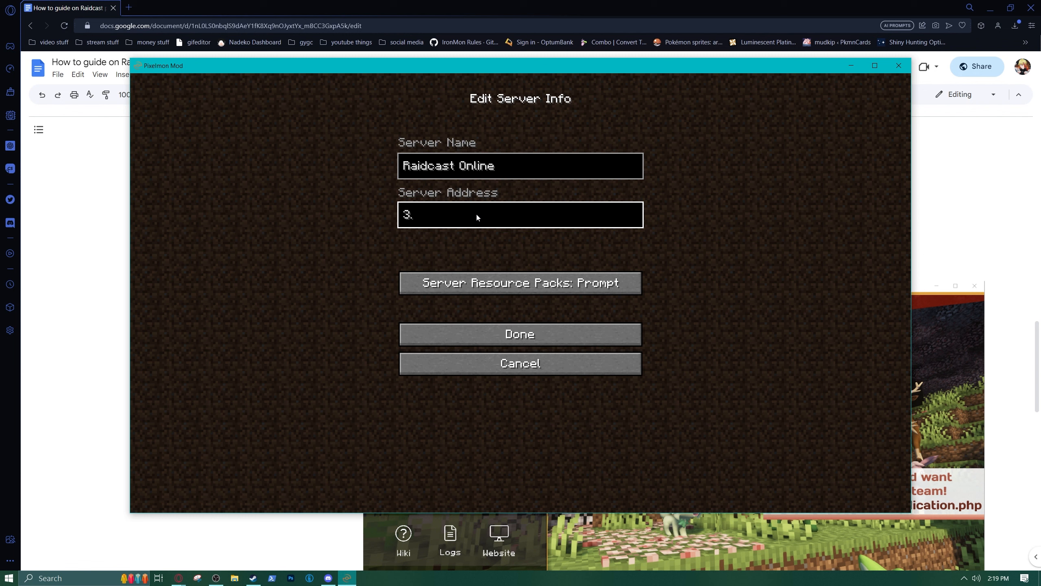
text(95.28.)
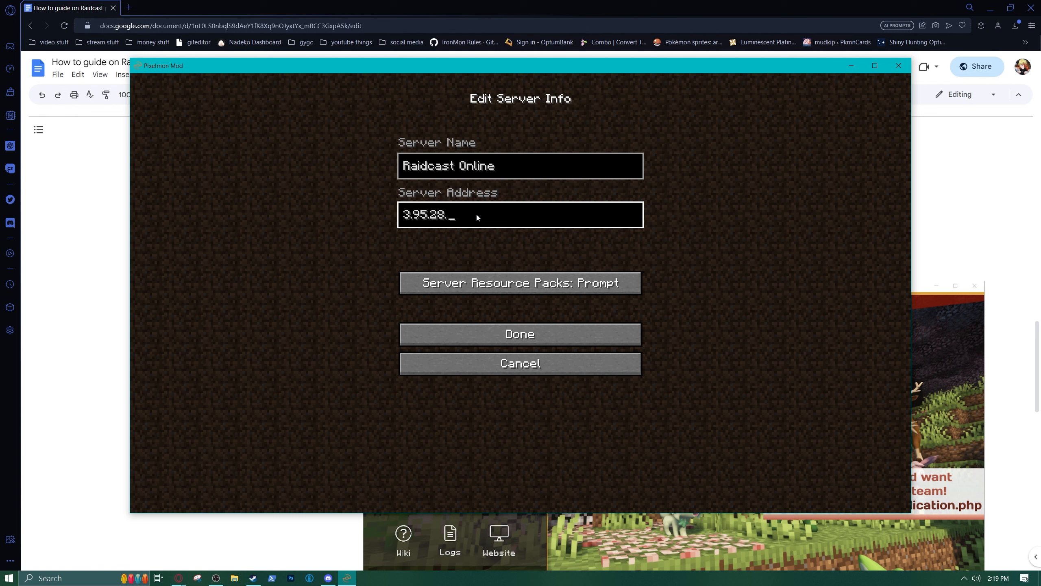
text(11:)
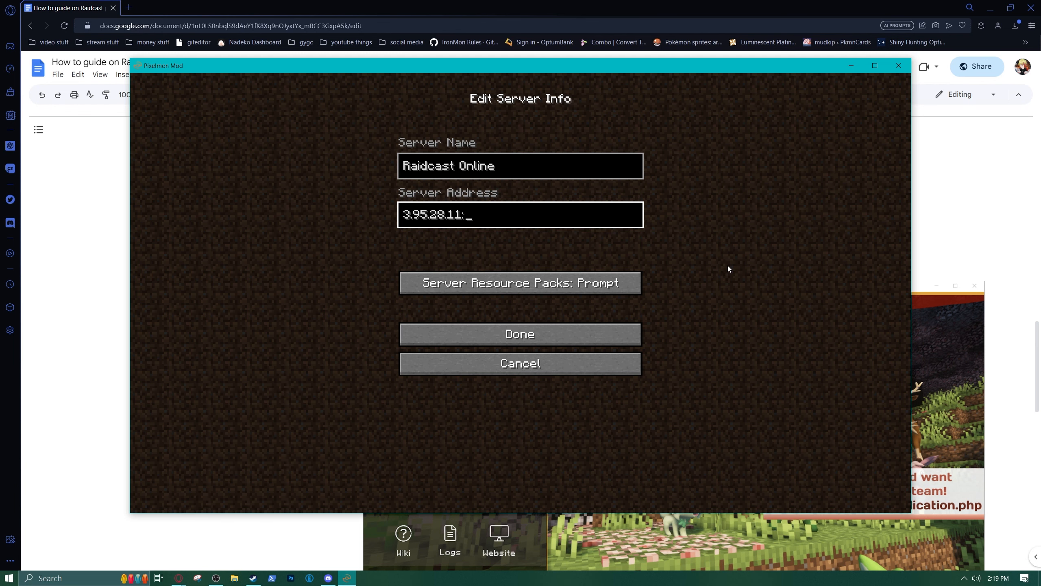
text(25565)
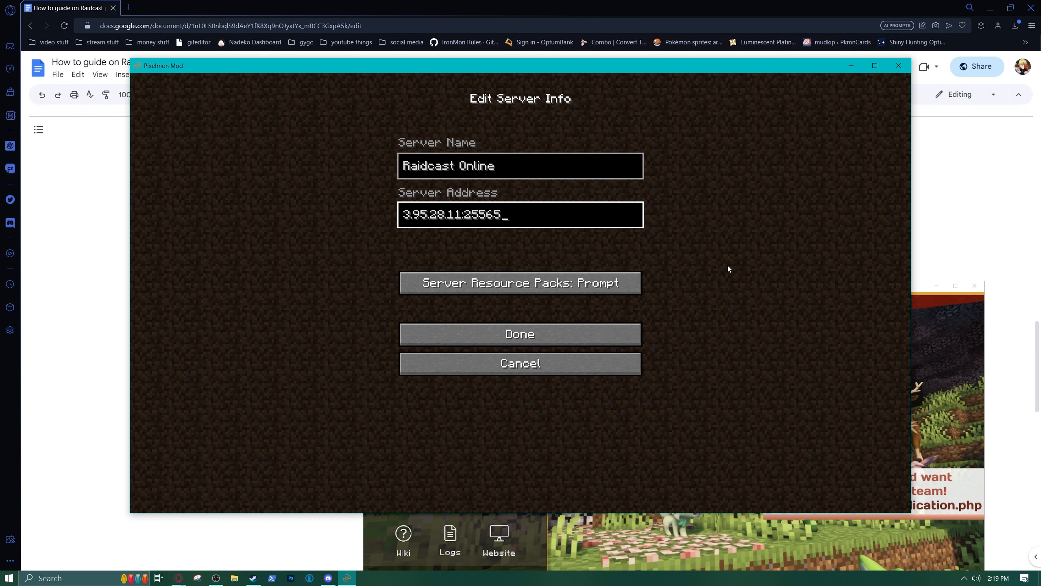
mouse_move(519, 334)
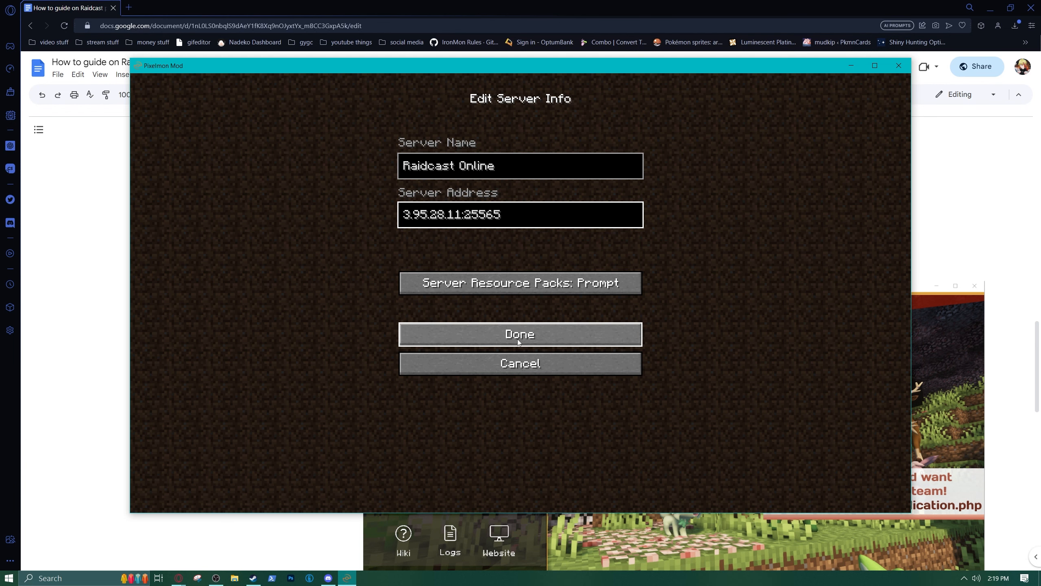
Save the entry, star Raidcast Online as a favourite, and join it from the list.
click(520, 334)
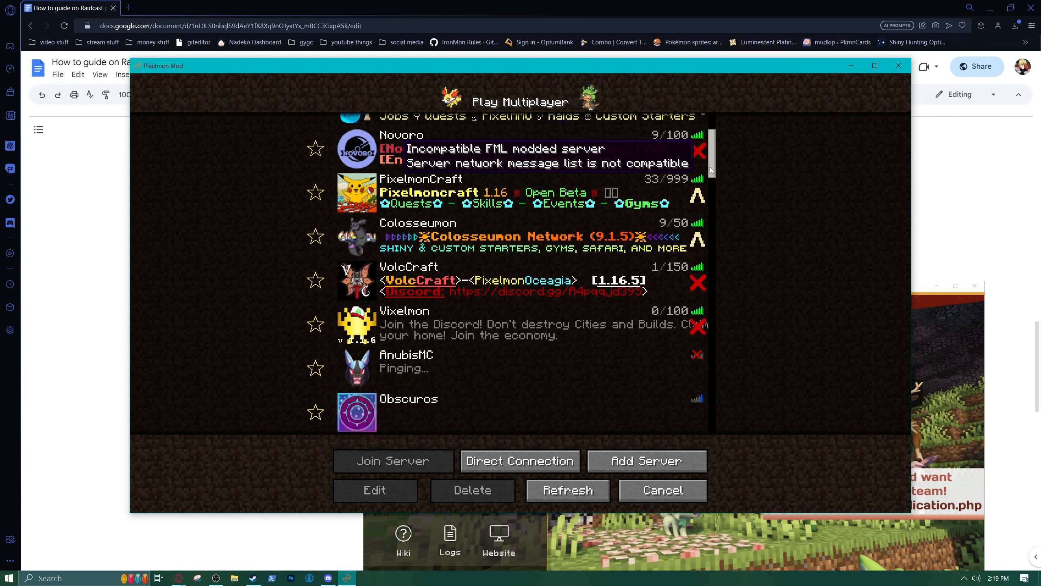
scroll(down, 3)
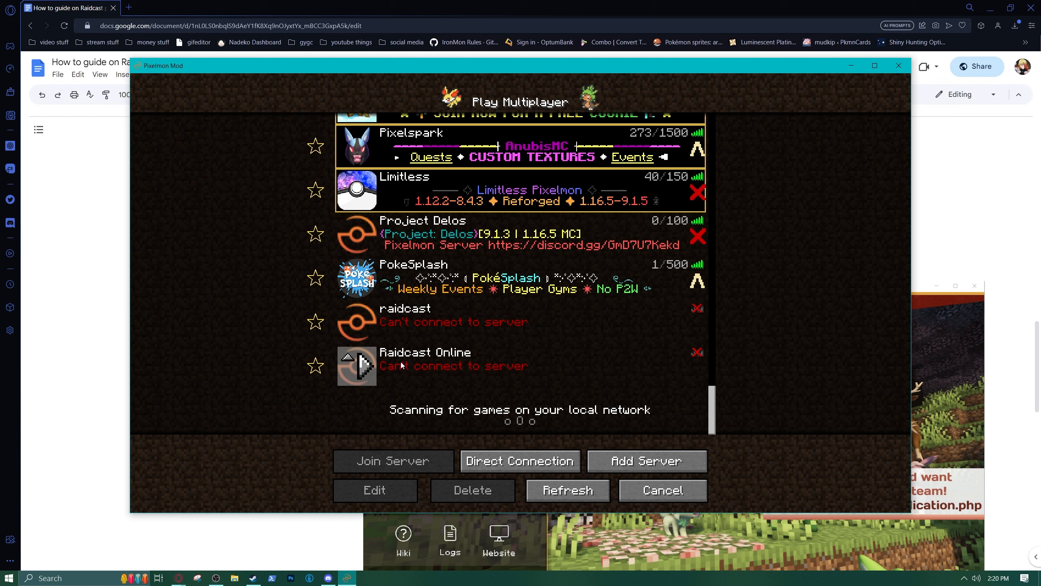
click(314, 366)
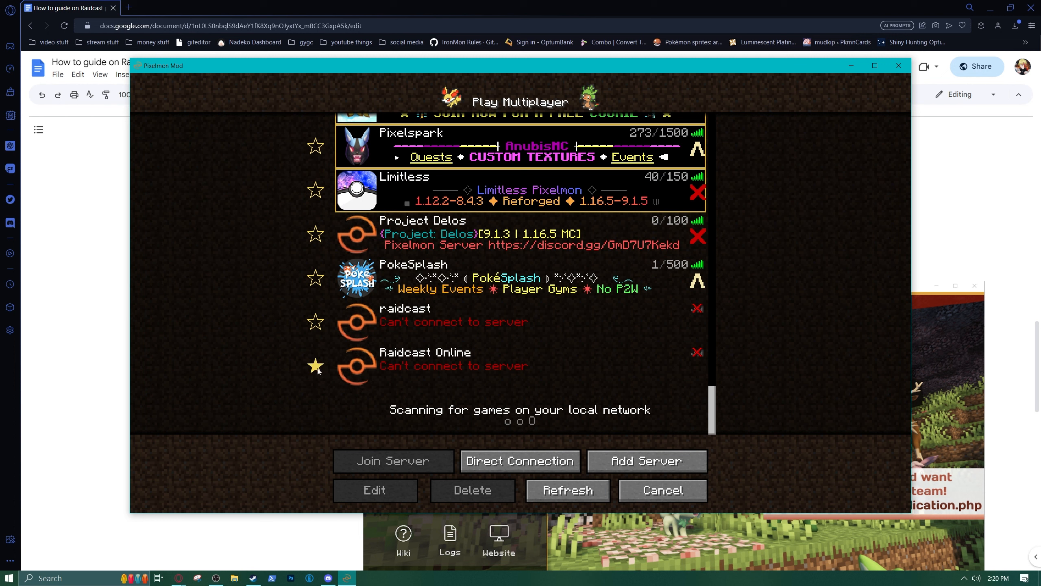
click(315, 365)
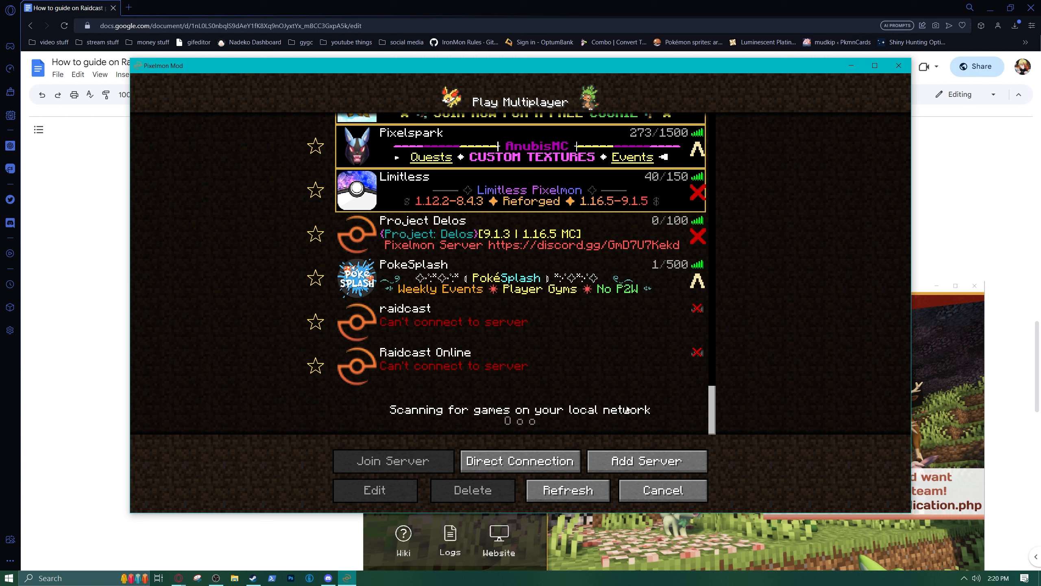
scroll(up, 3)
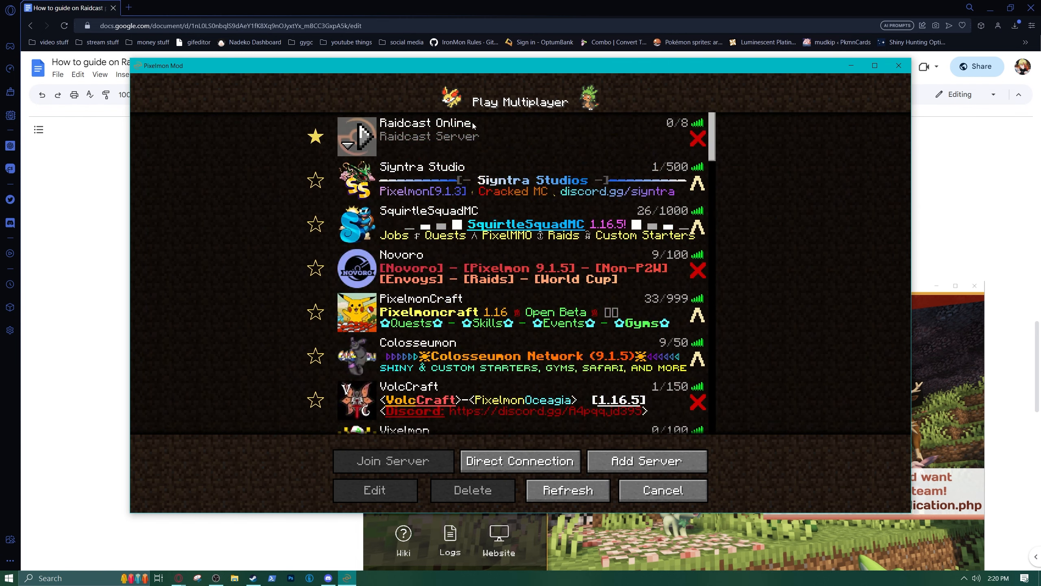
mouse_move(387, 141)
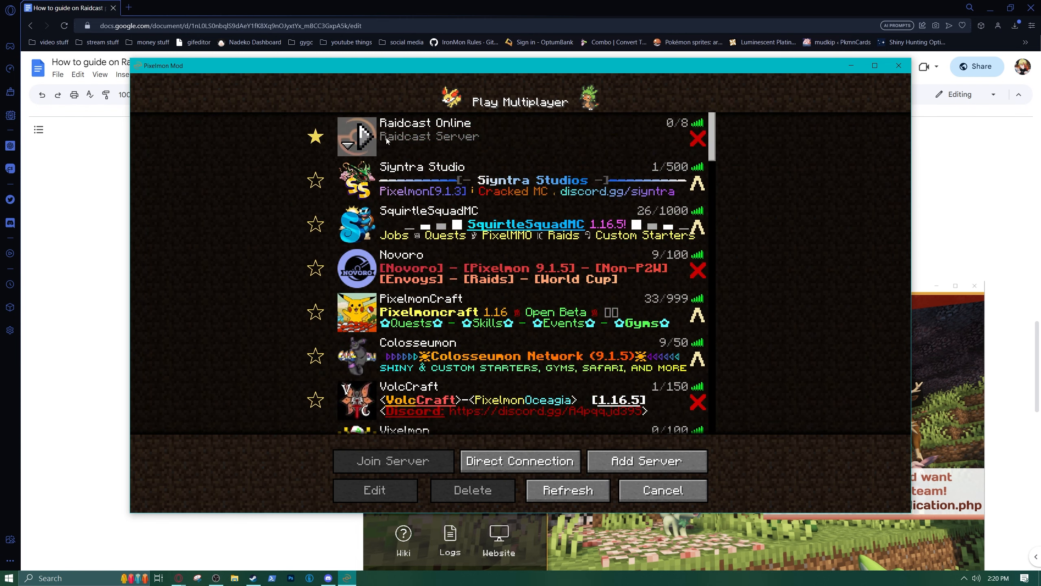
click(392, 461)
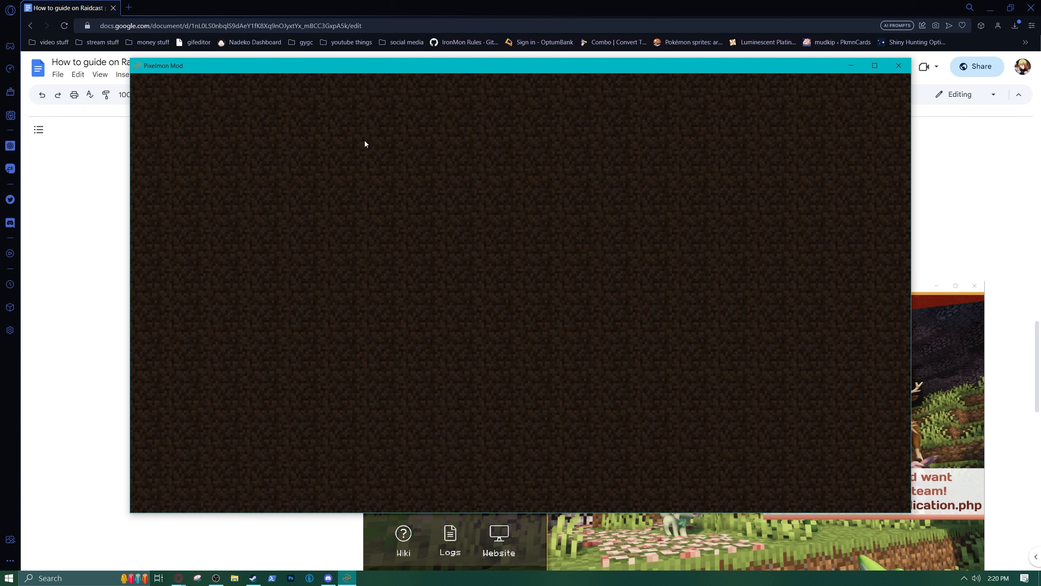
mouse_move(355, 151)
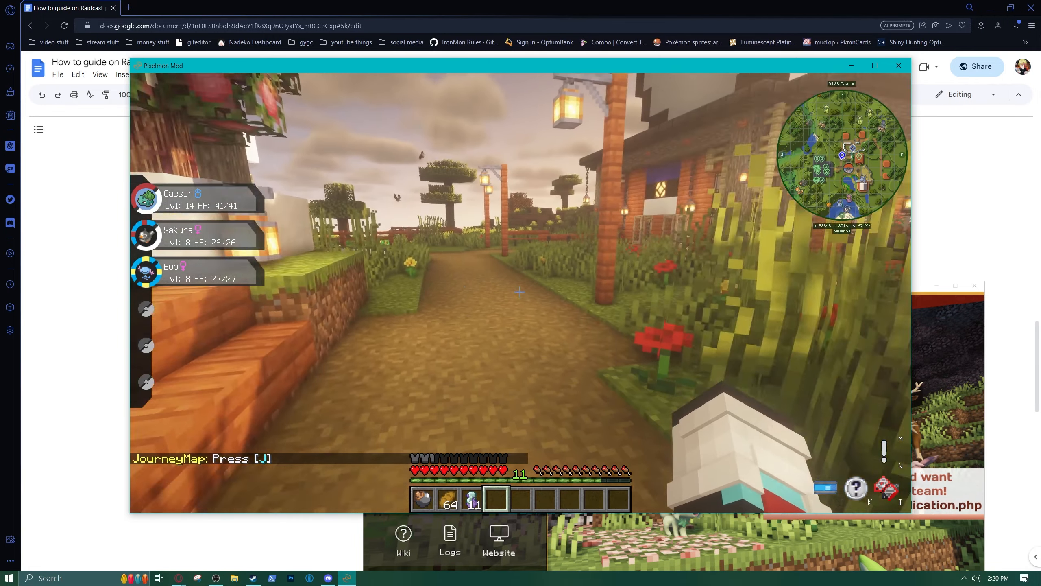
mouse_move(520, 292)
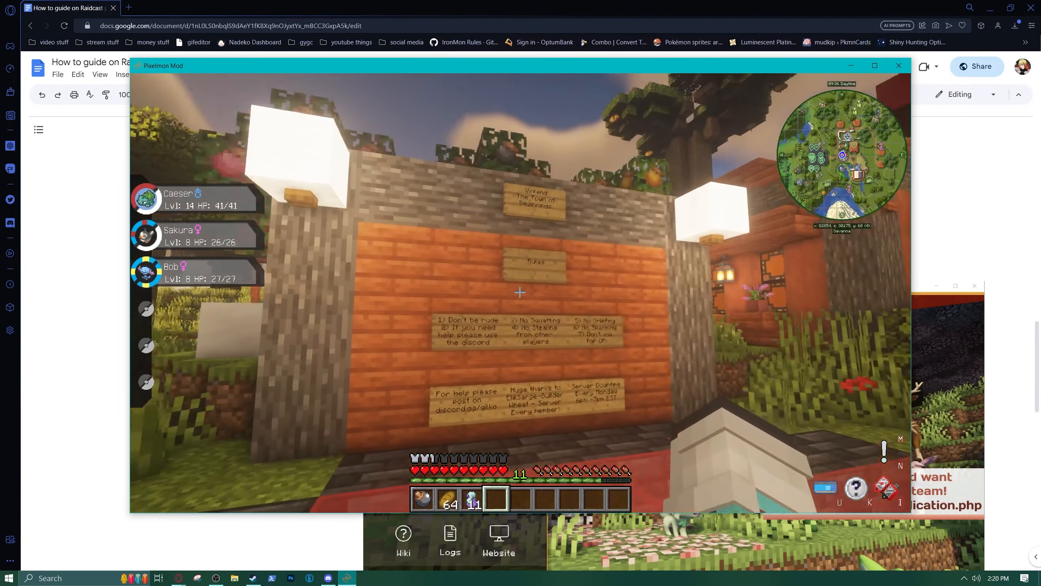
mouse_move(519, 292)
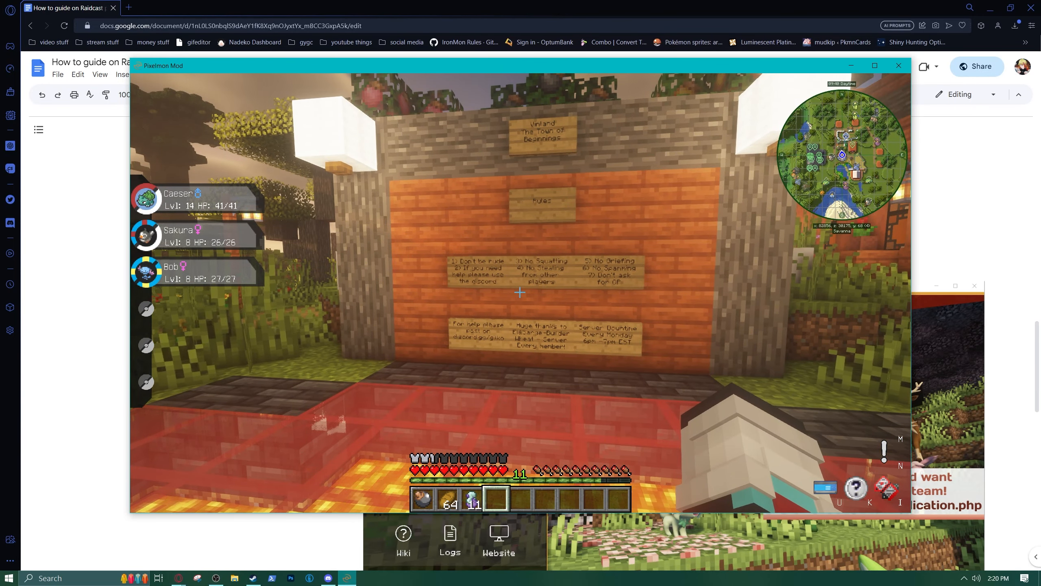
mouse_move(519, 292)
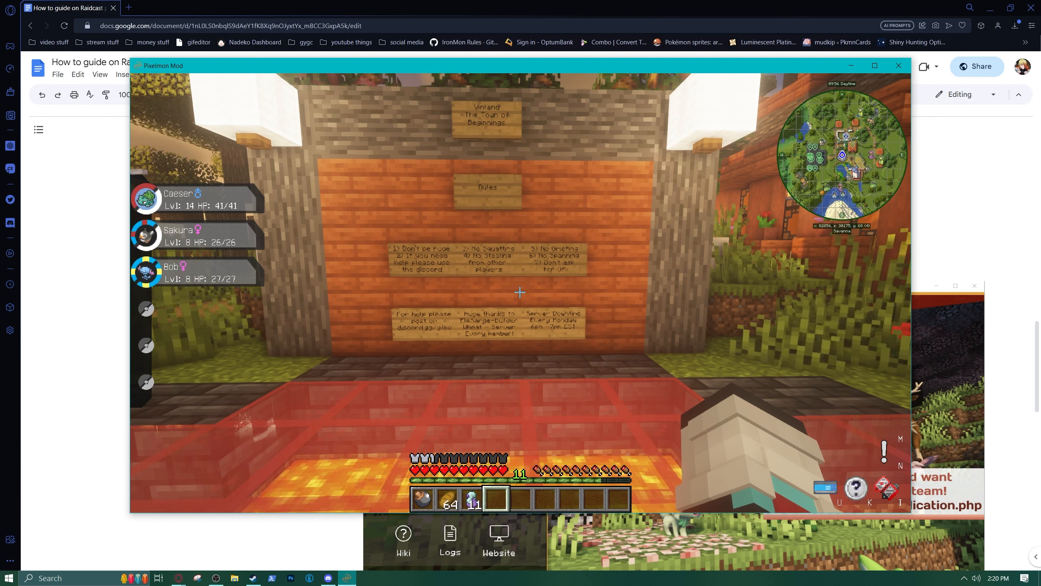
mouse_move(519, 292)
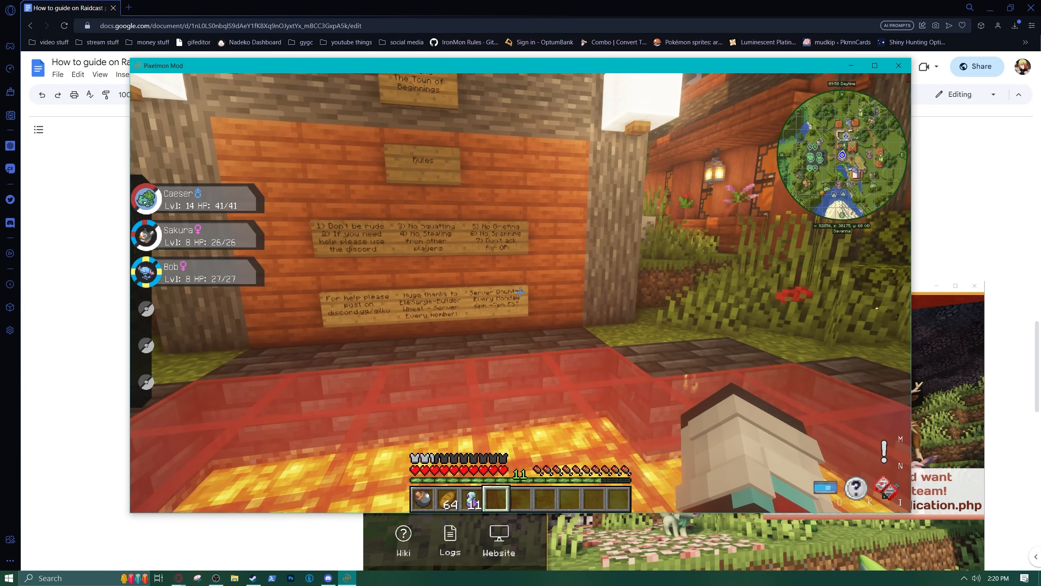